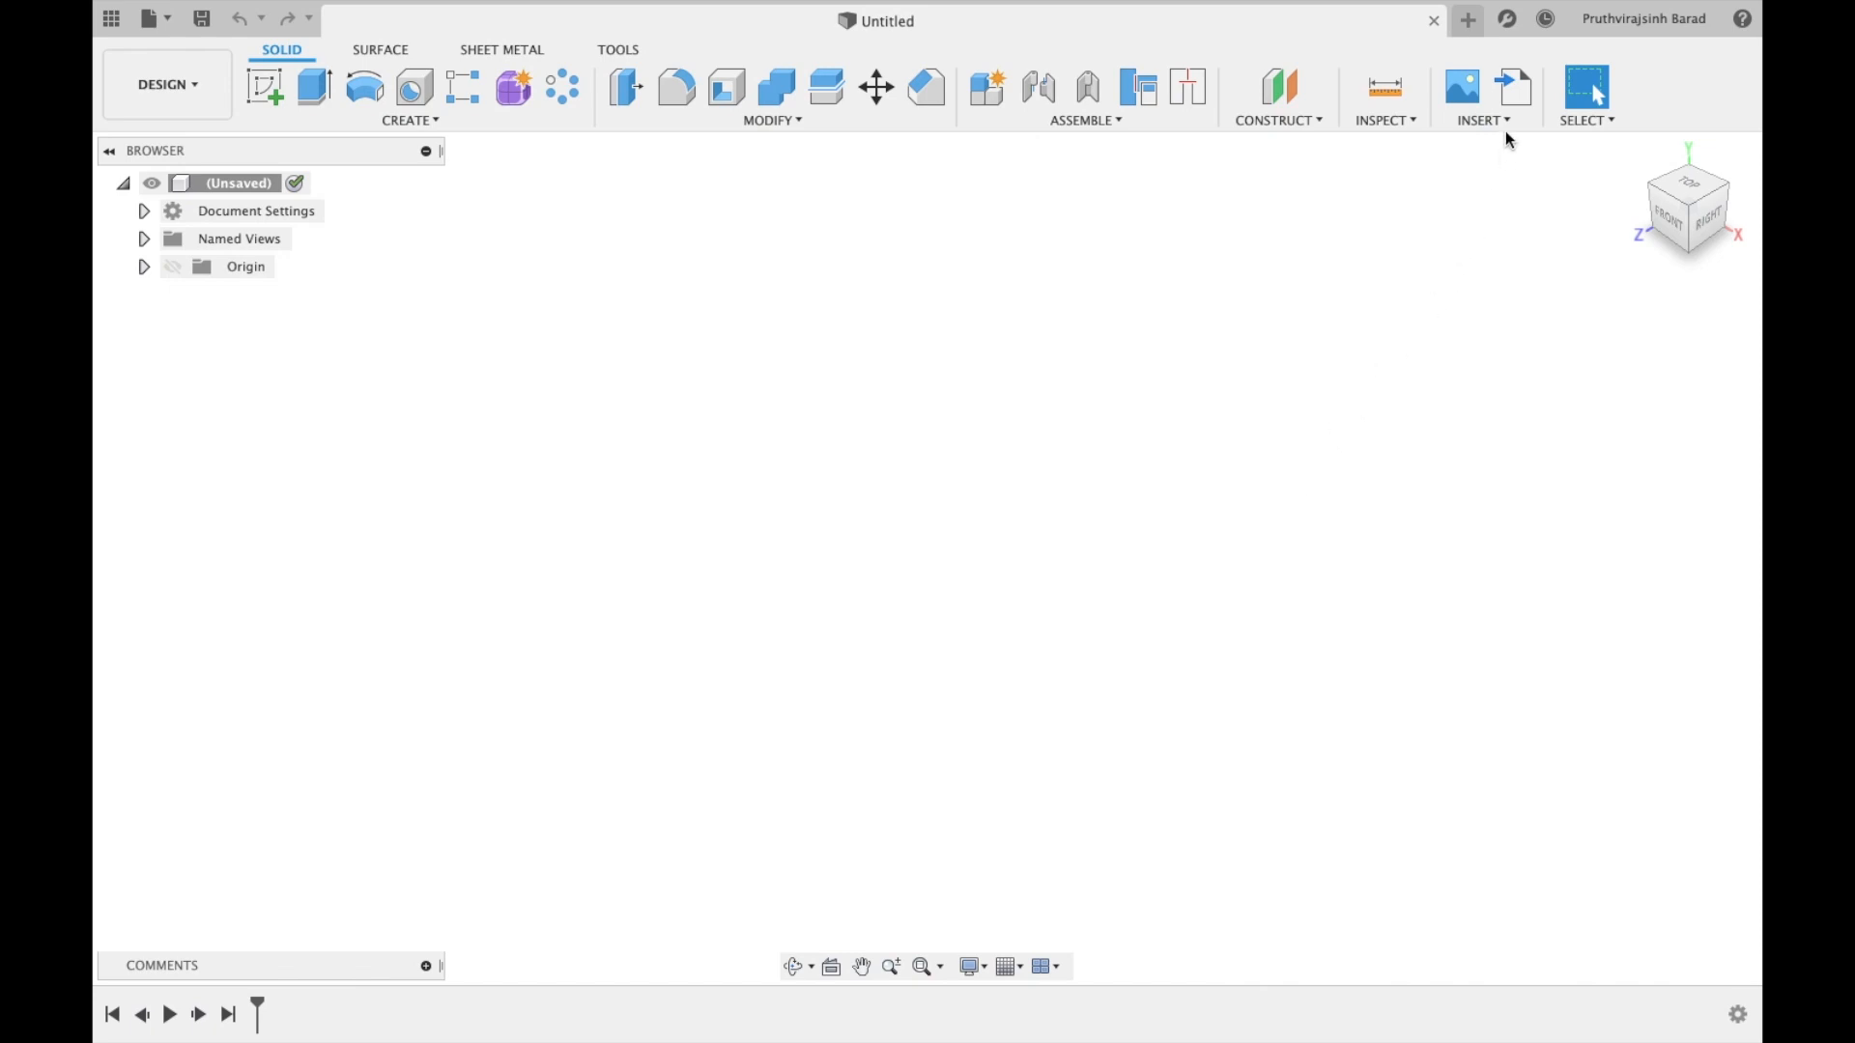
Start Insert McMaster-Carr Component from the INSERT menu in an empty design.
left_click(1483, 120)
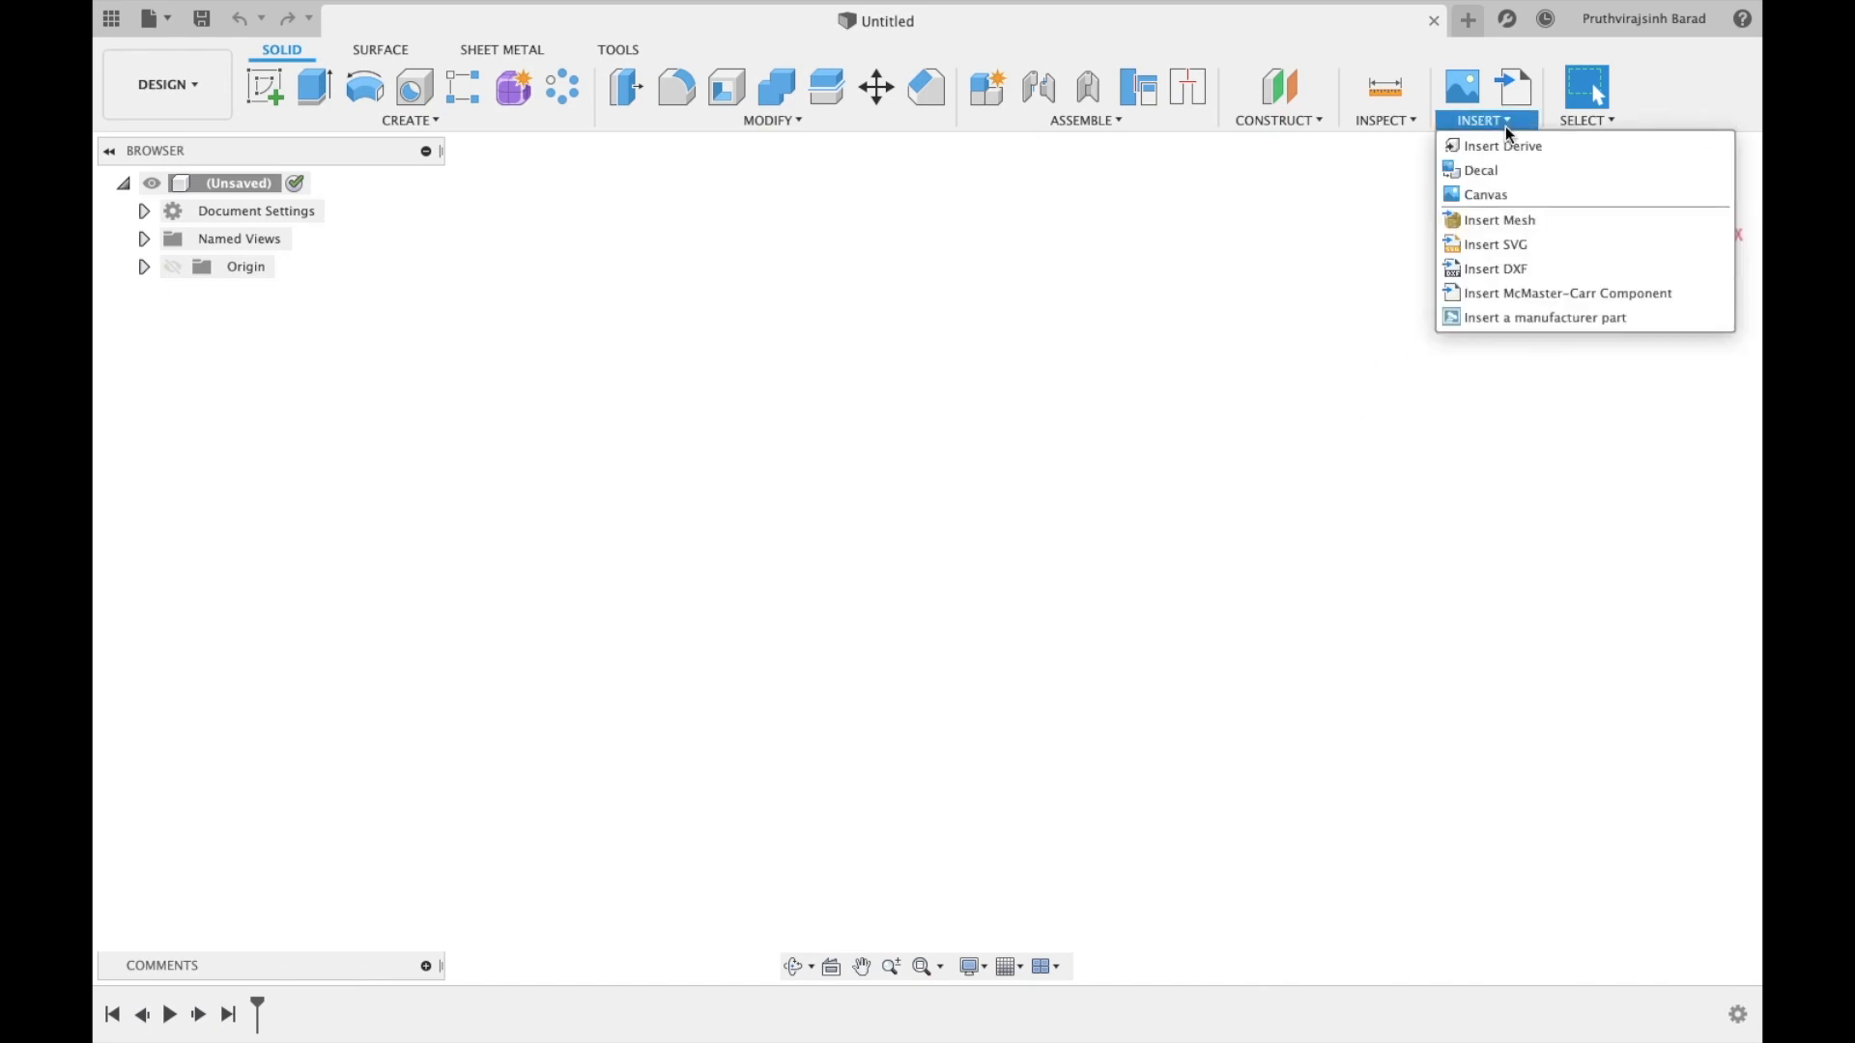
mouse_move(1576, 293)
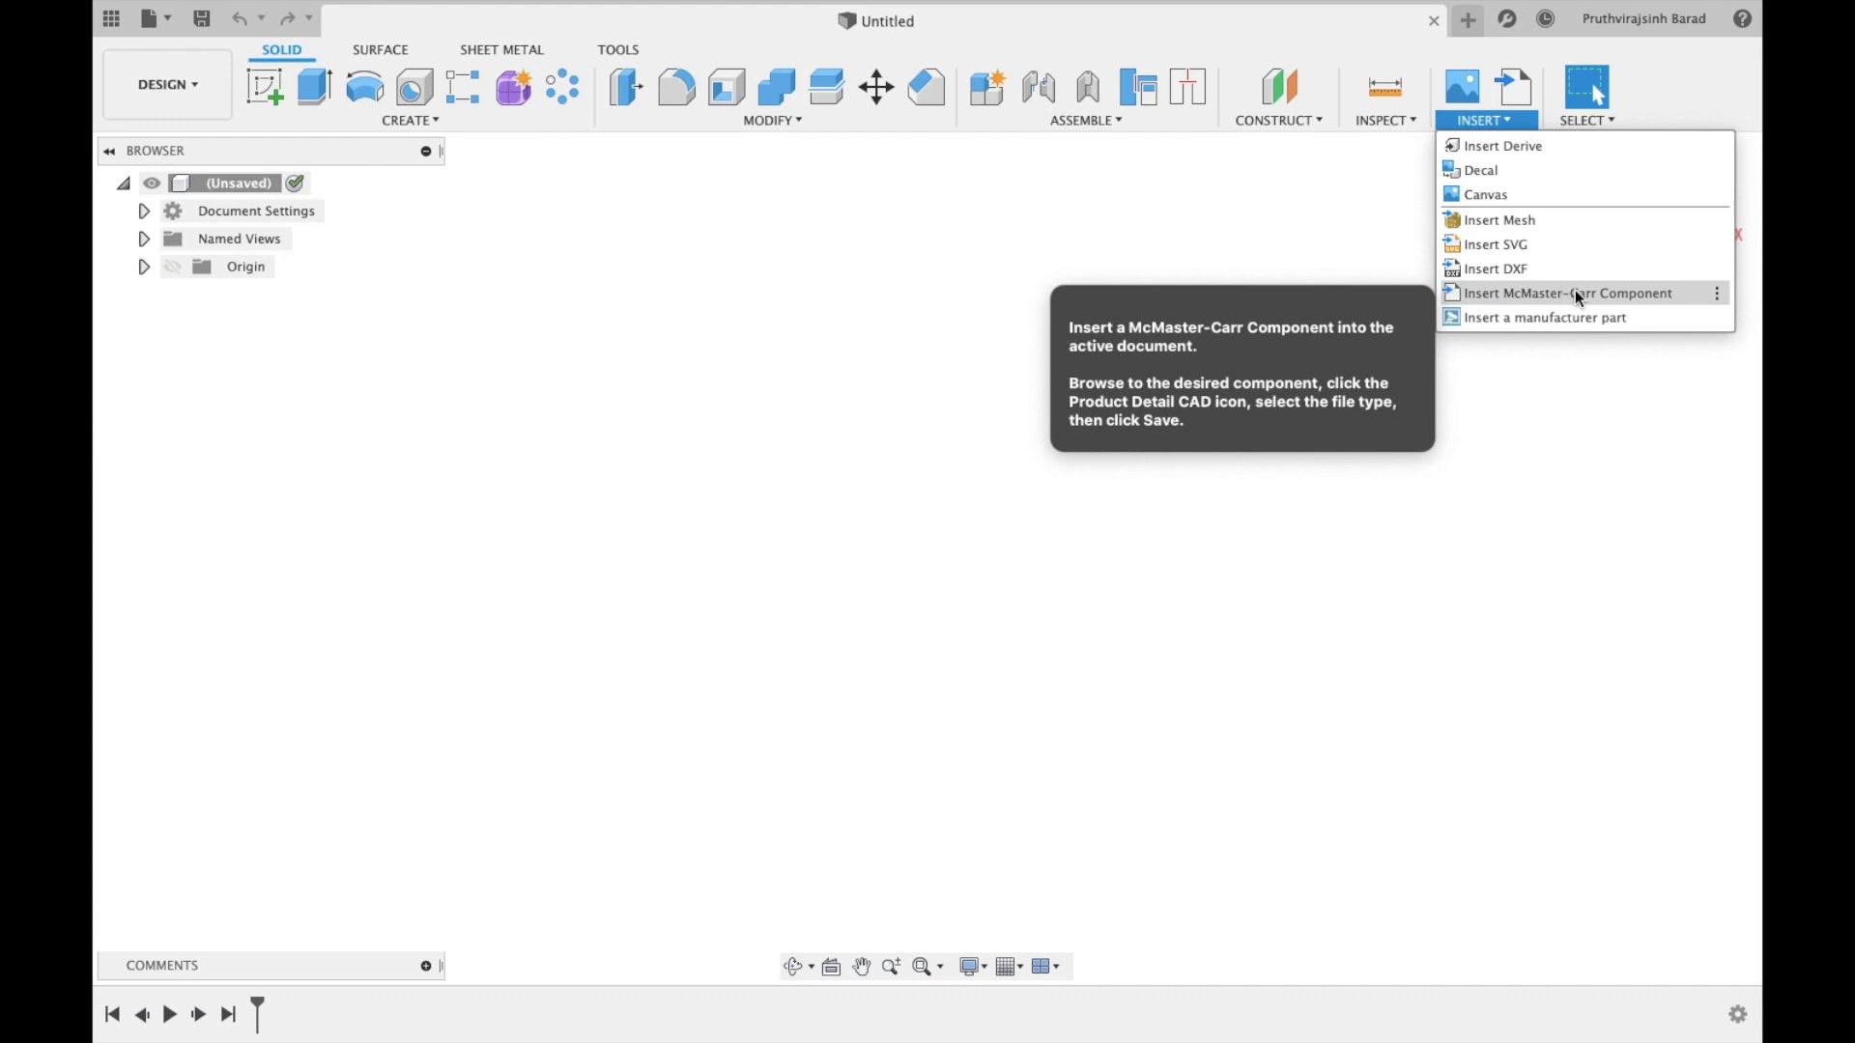
left_click(1563, 294)
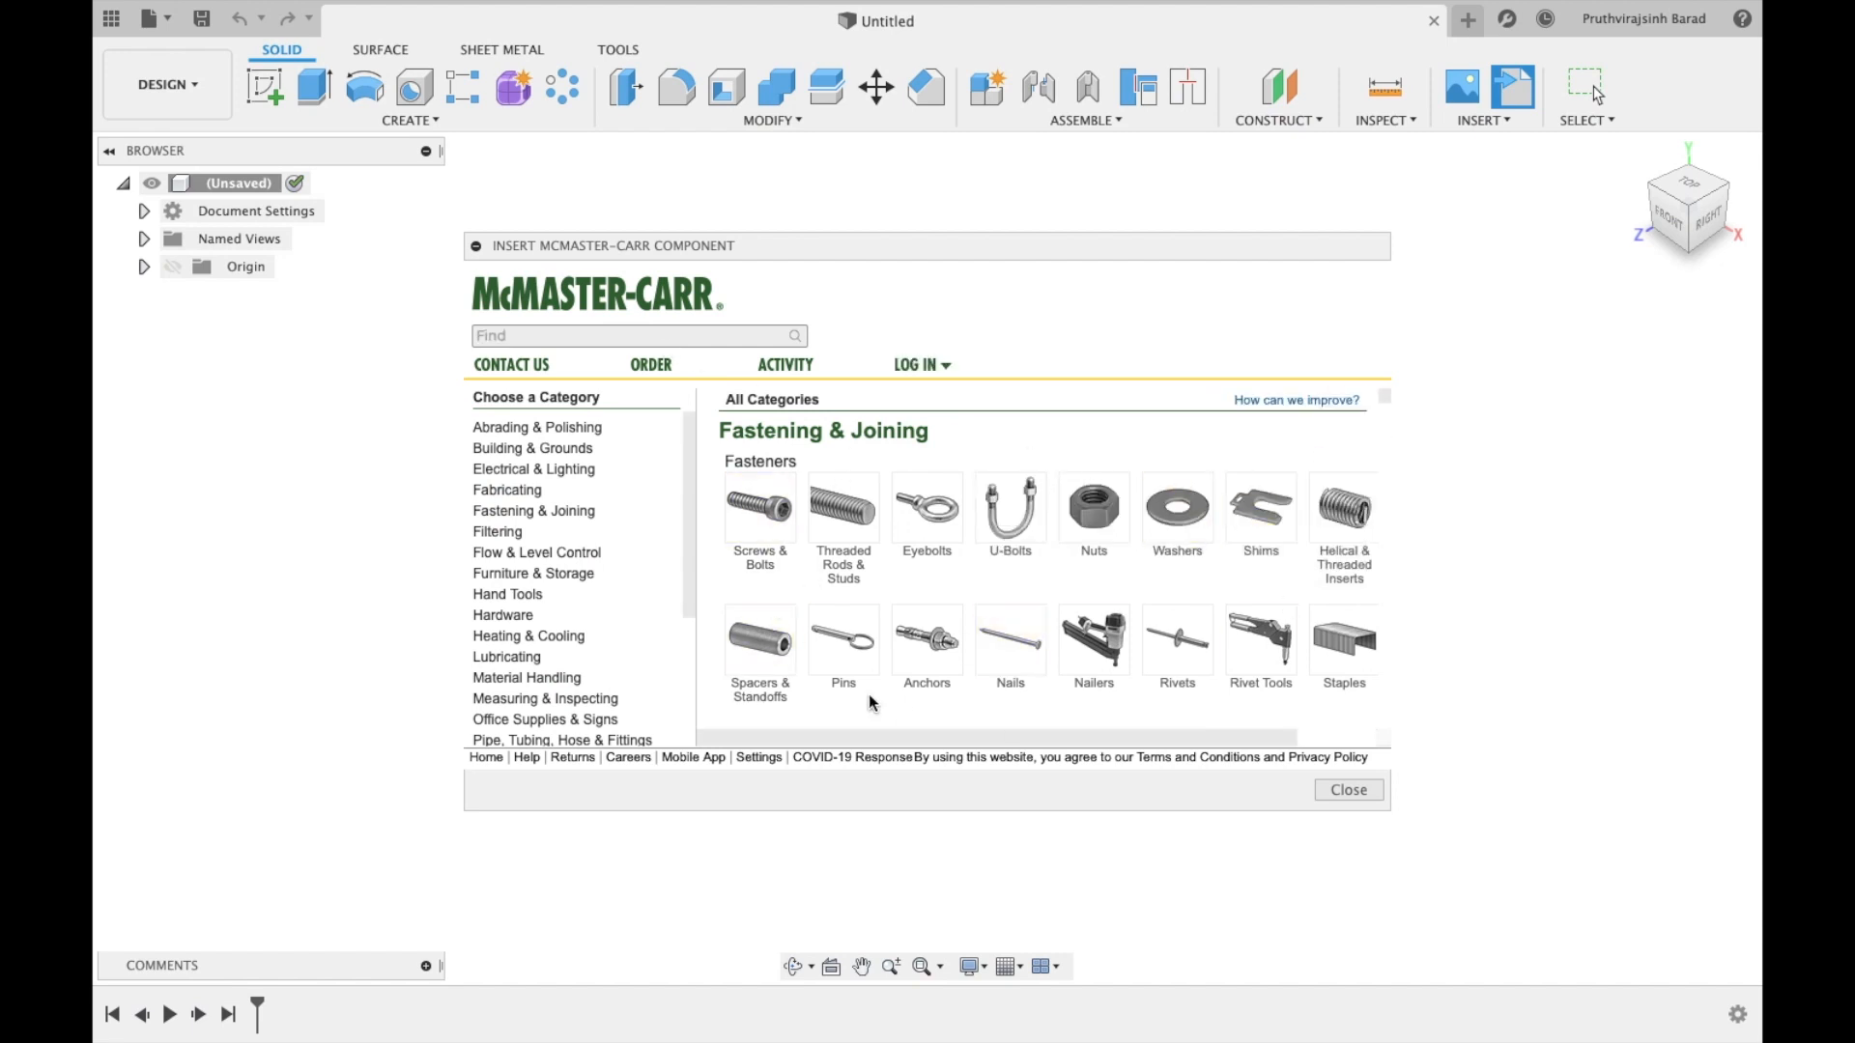
Search the catalog for 'spheric' to list the 16 spherical roller bearings and their size filters.
scroll("down", 3)
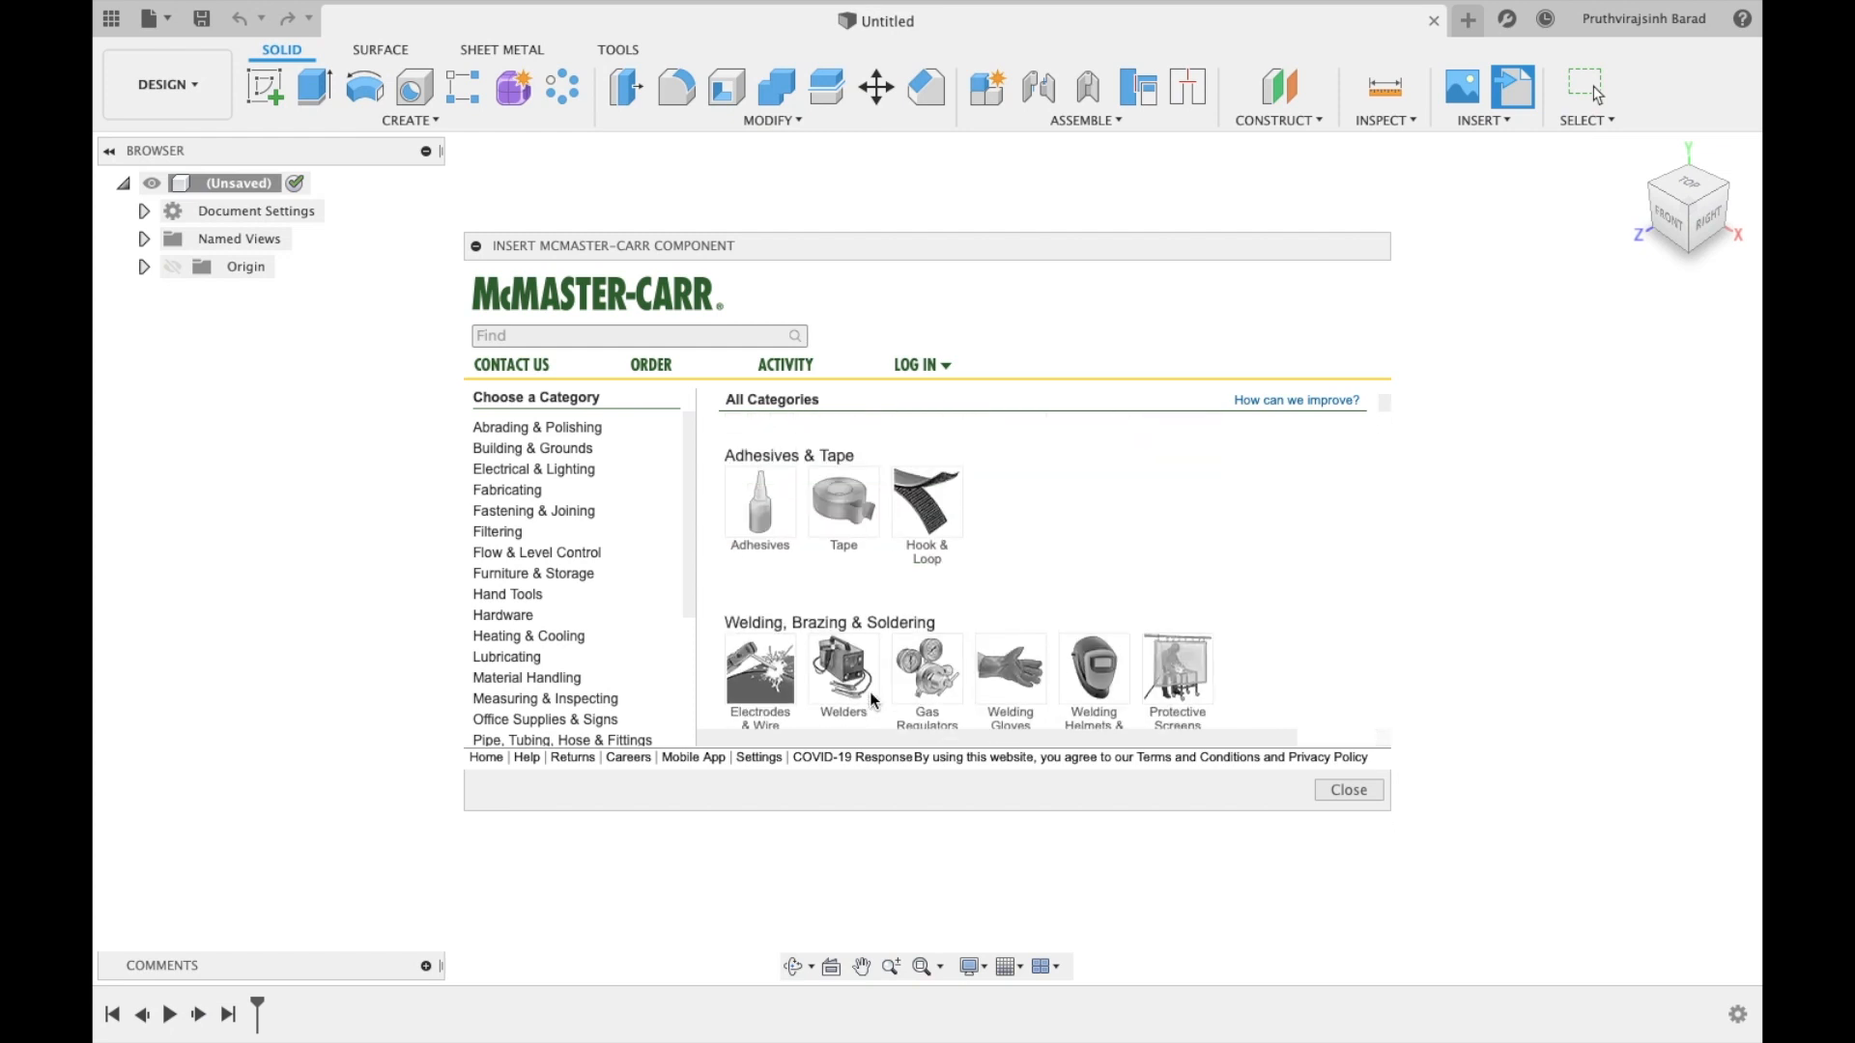
type("spherical roller bearings")
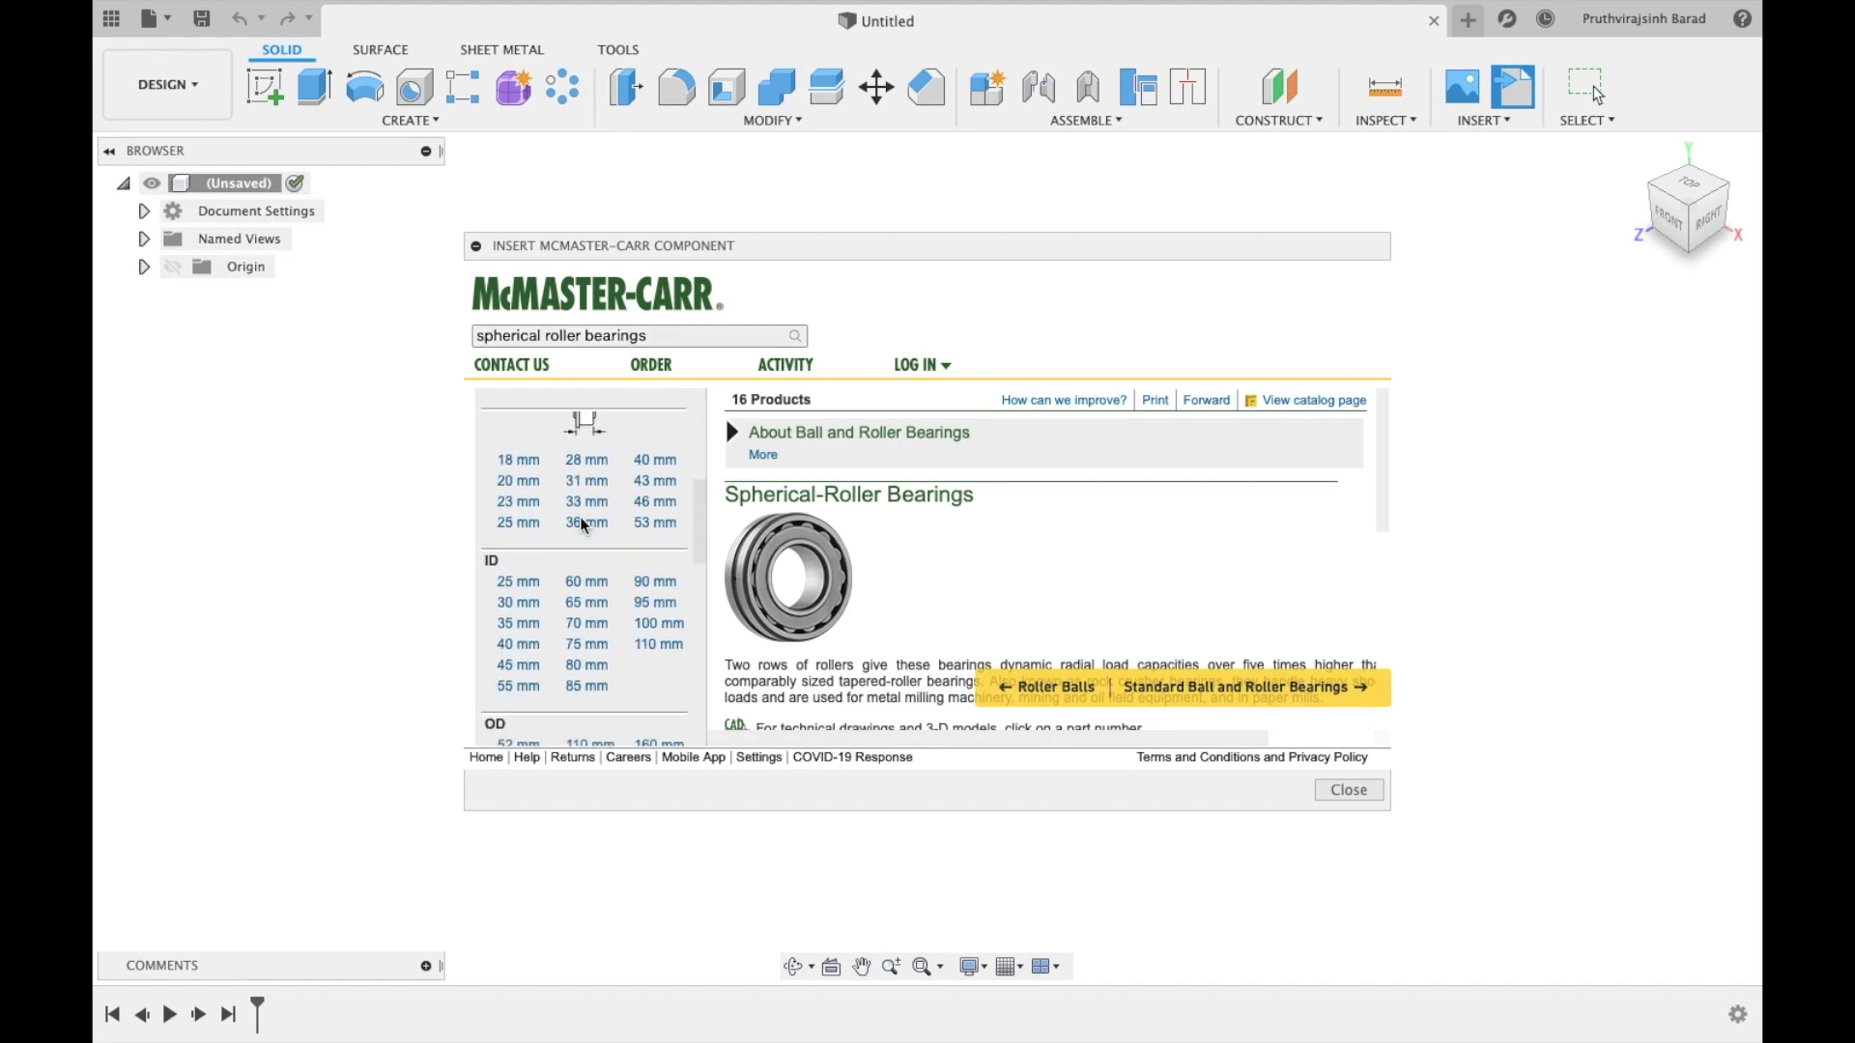
scroll("down", 3)
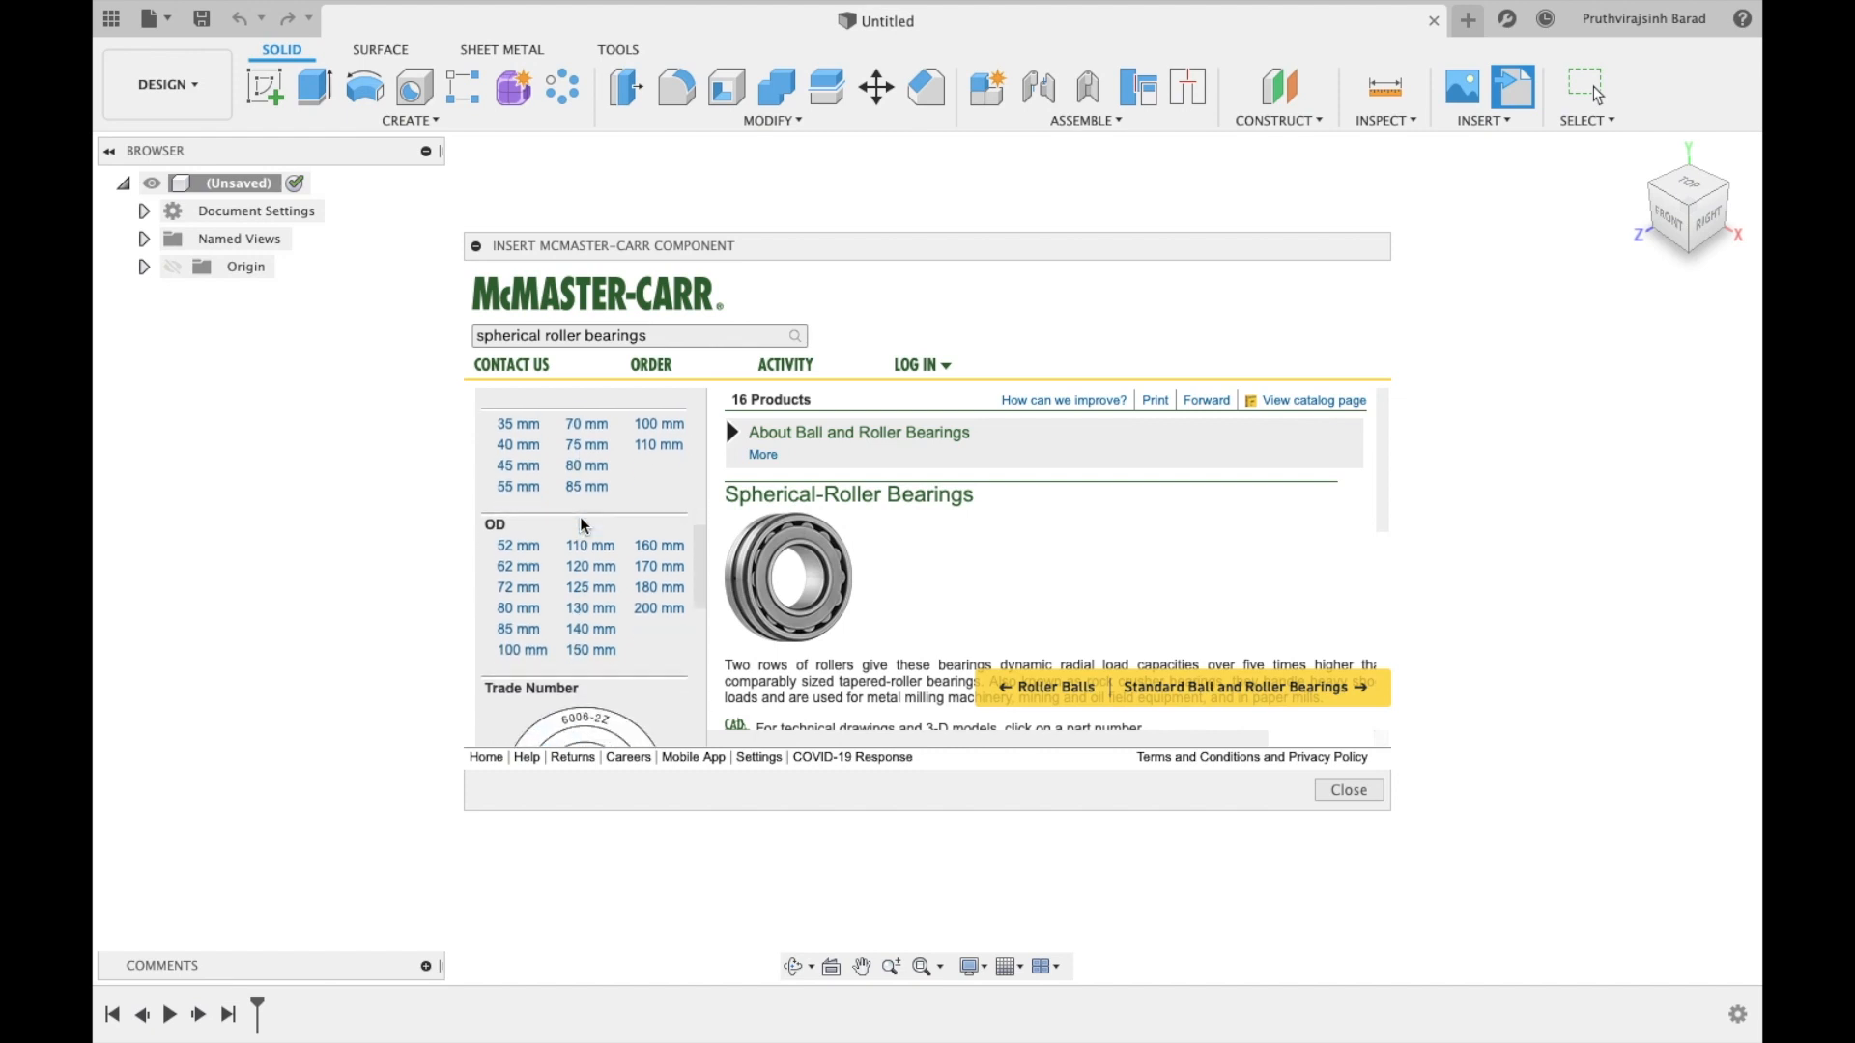
scroll("down", 3)
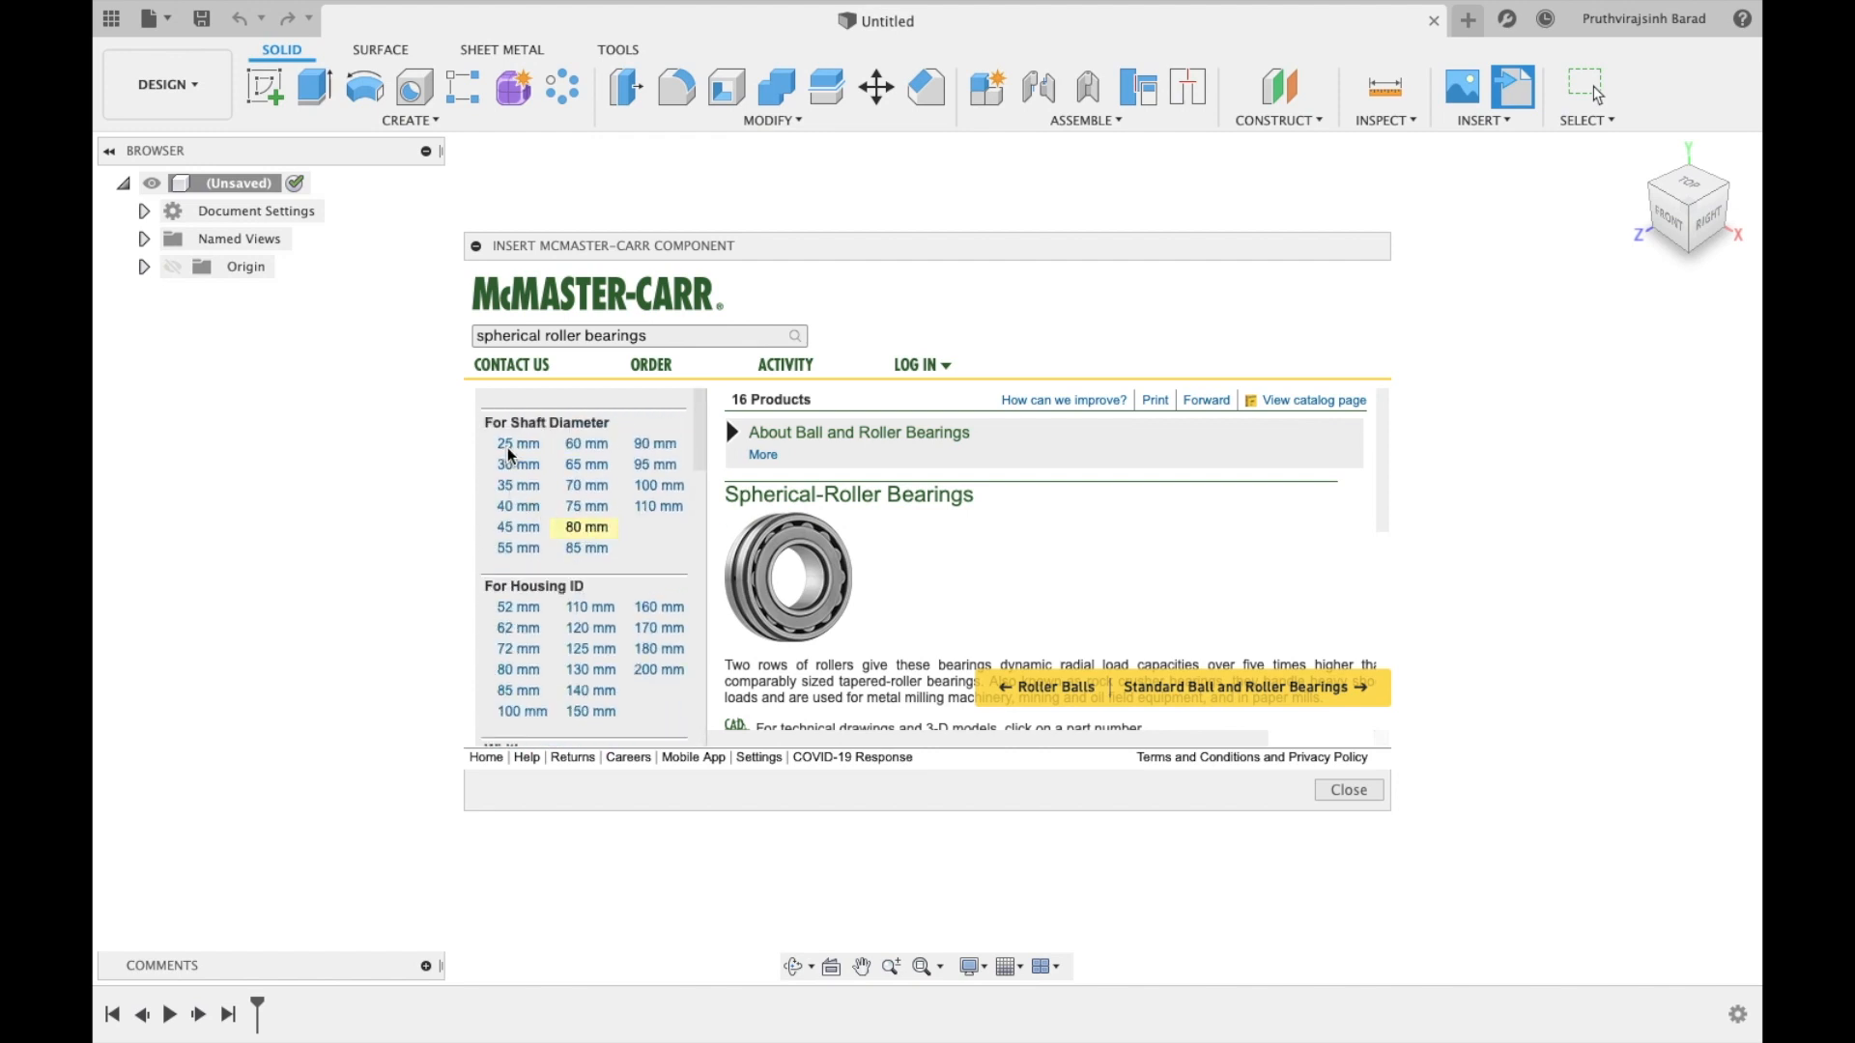
Filter by 25 mm shaft diameter, leaving the single 22205 bearing (part 2721T1, $102.98).
left_click(510, 444)
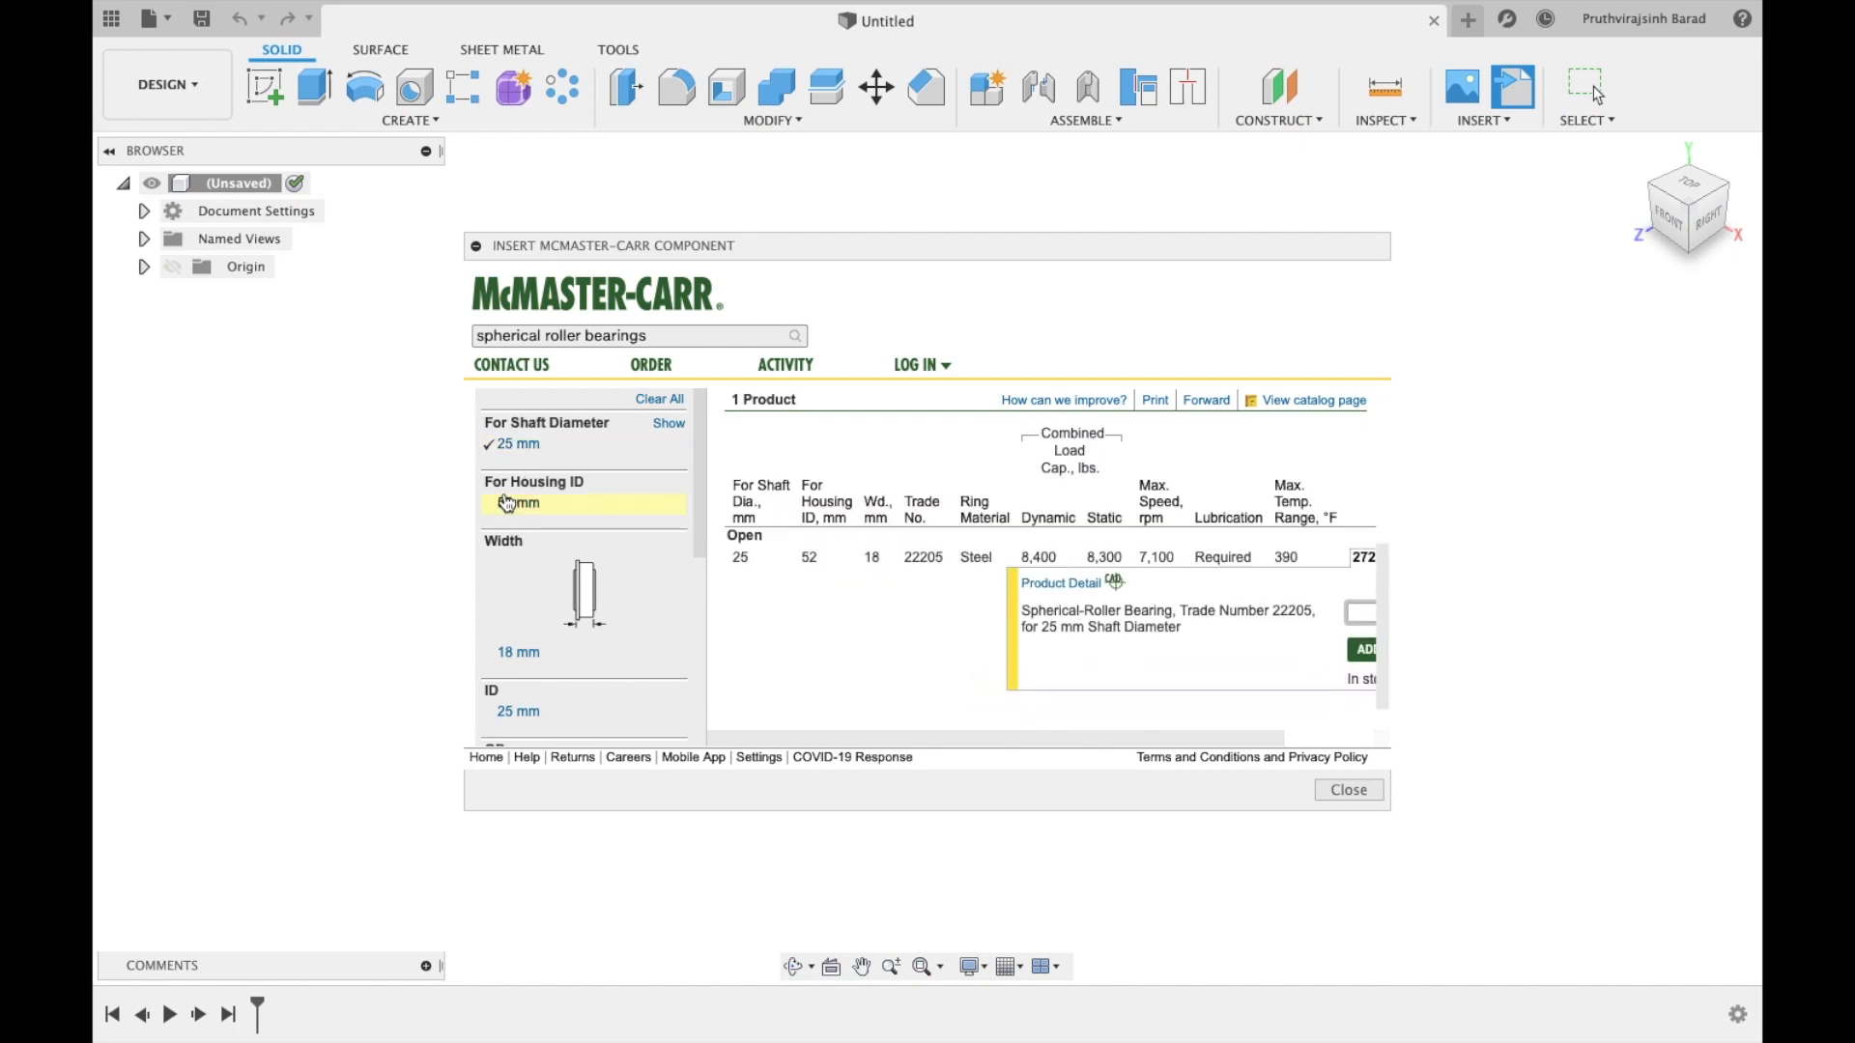
scroll("down", 3)
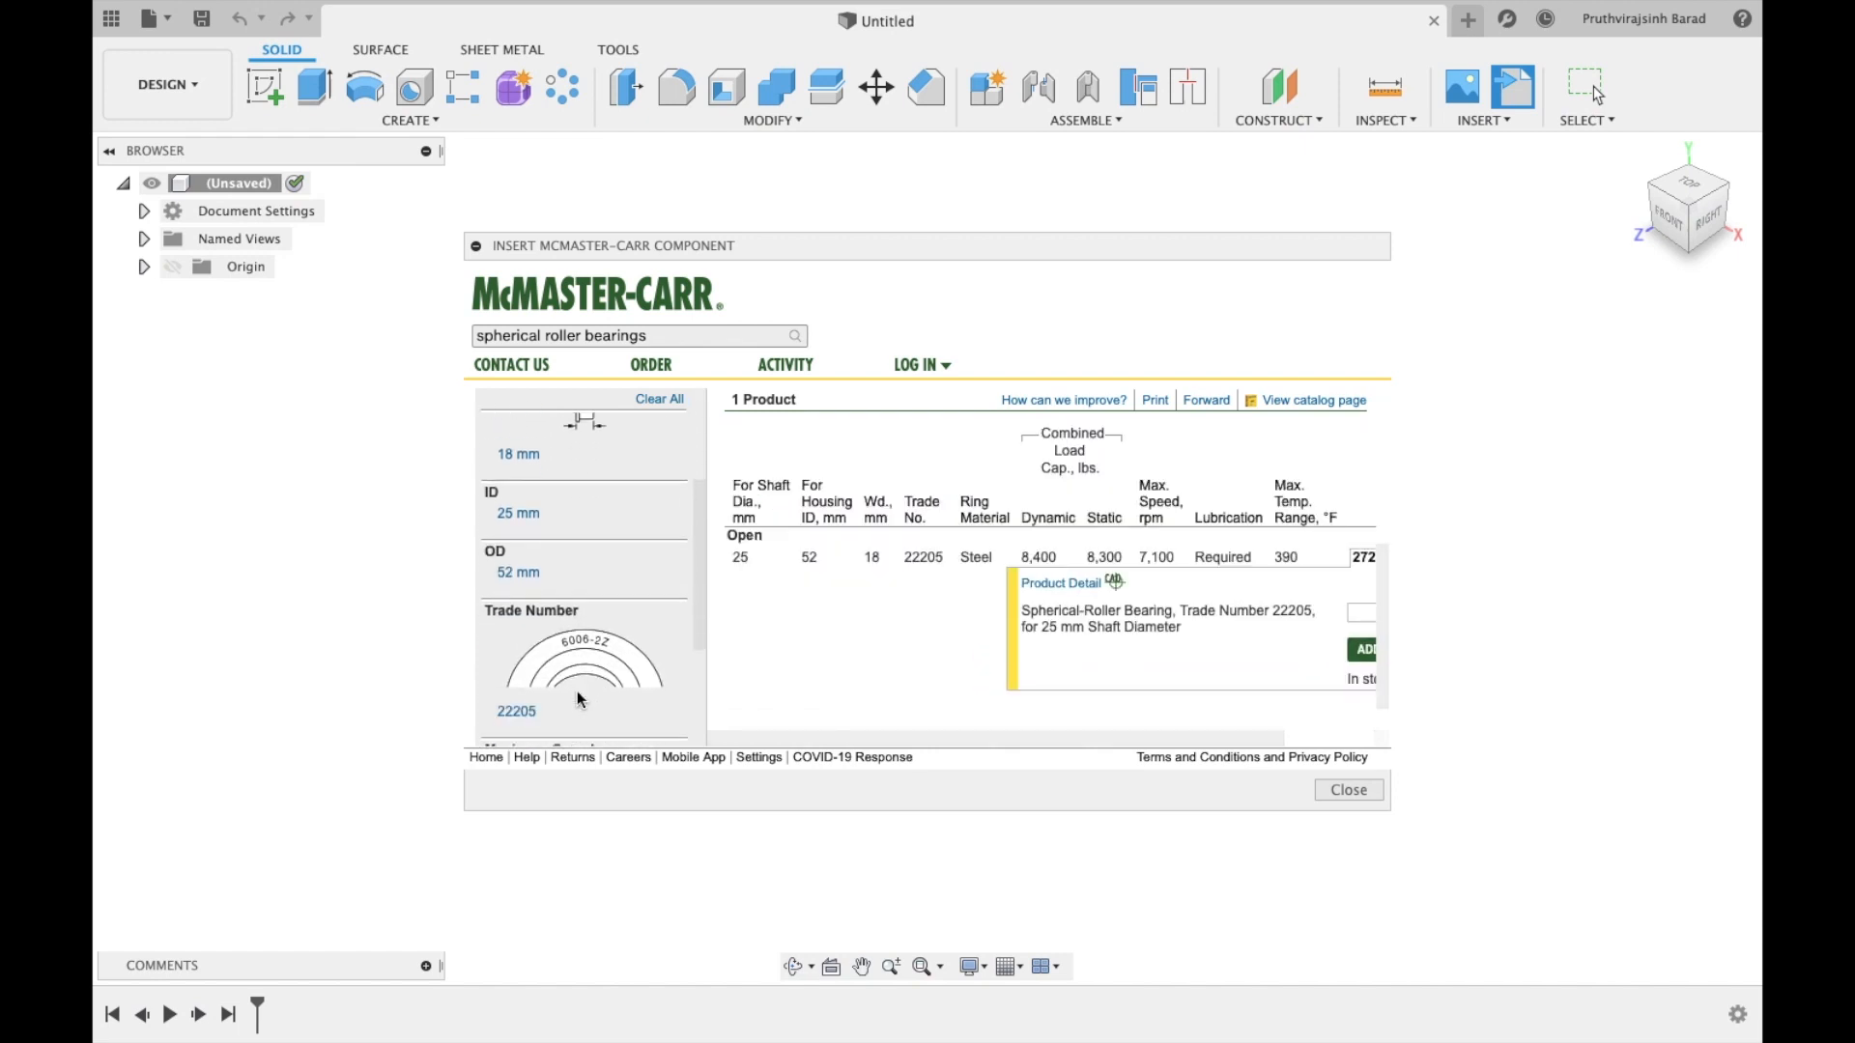
scroll("down", 3)
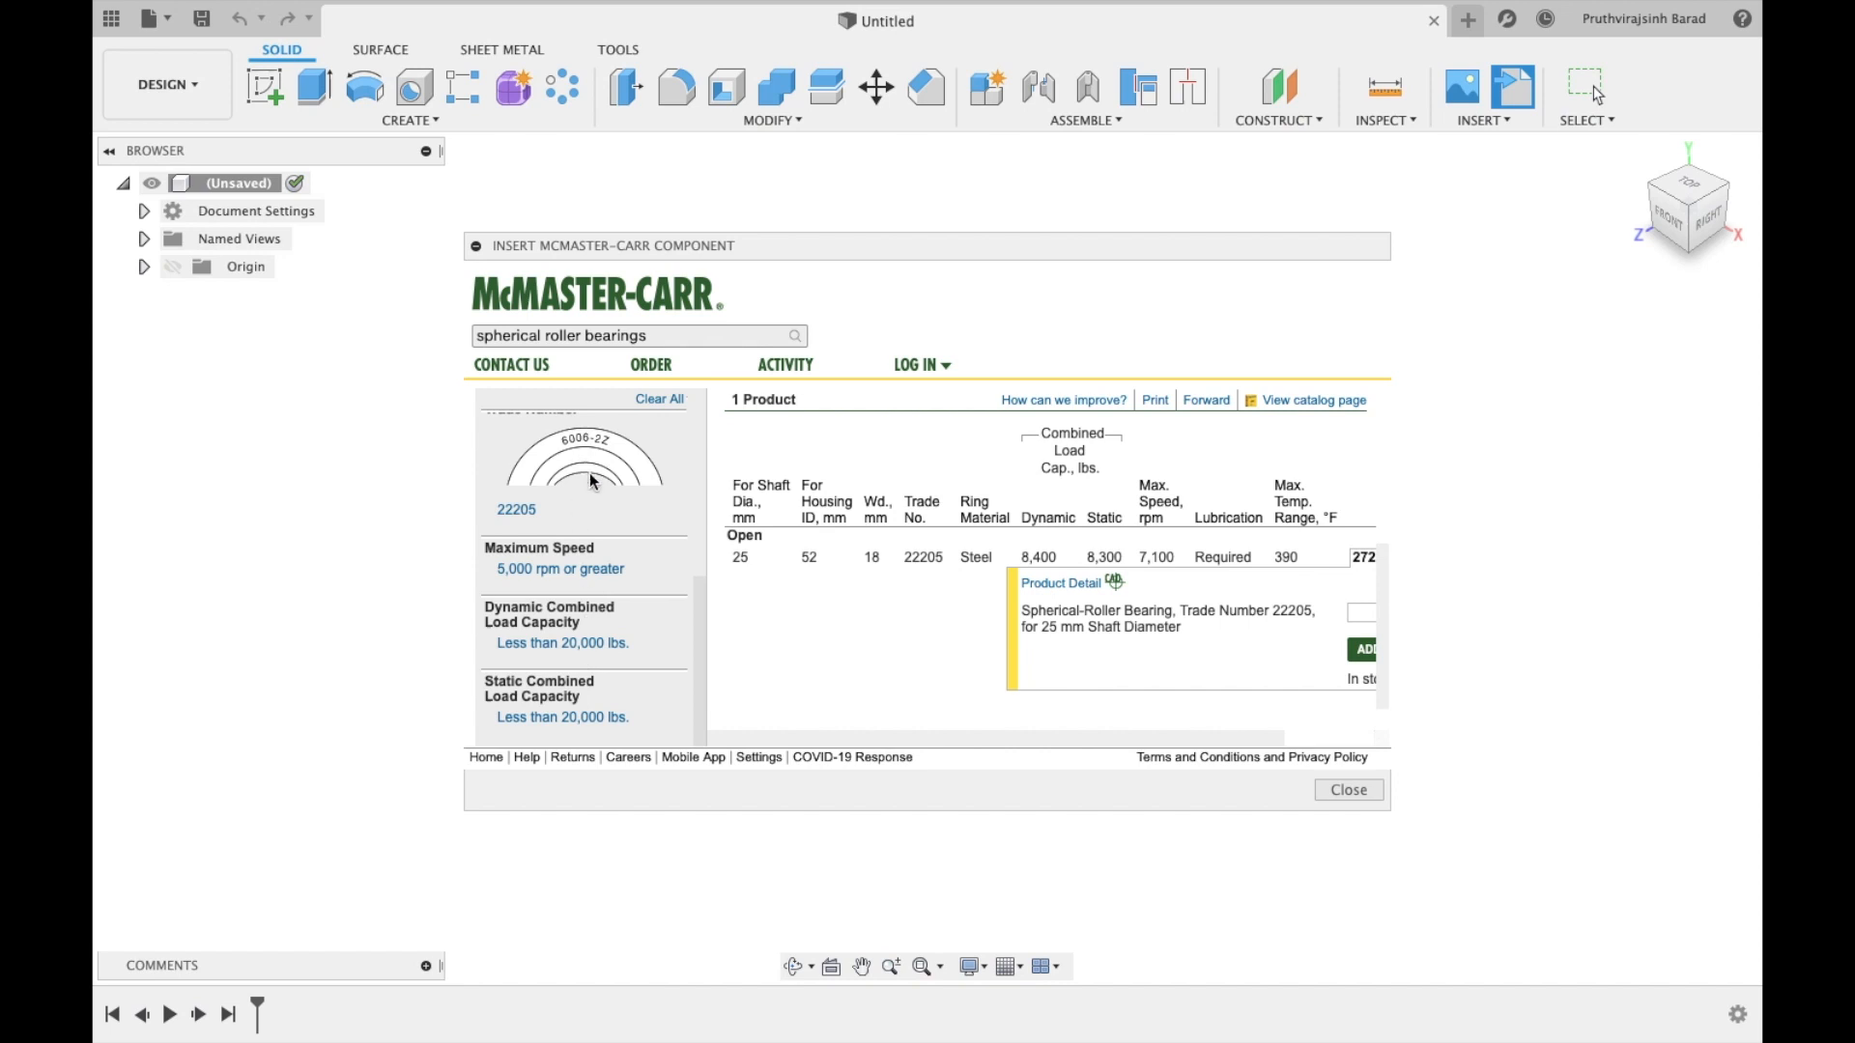
mouse_move(599, 695)
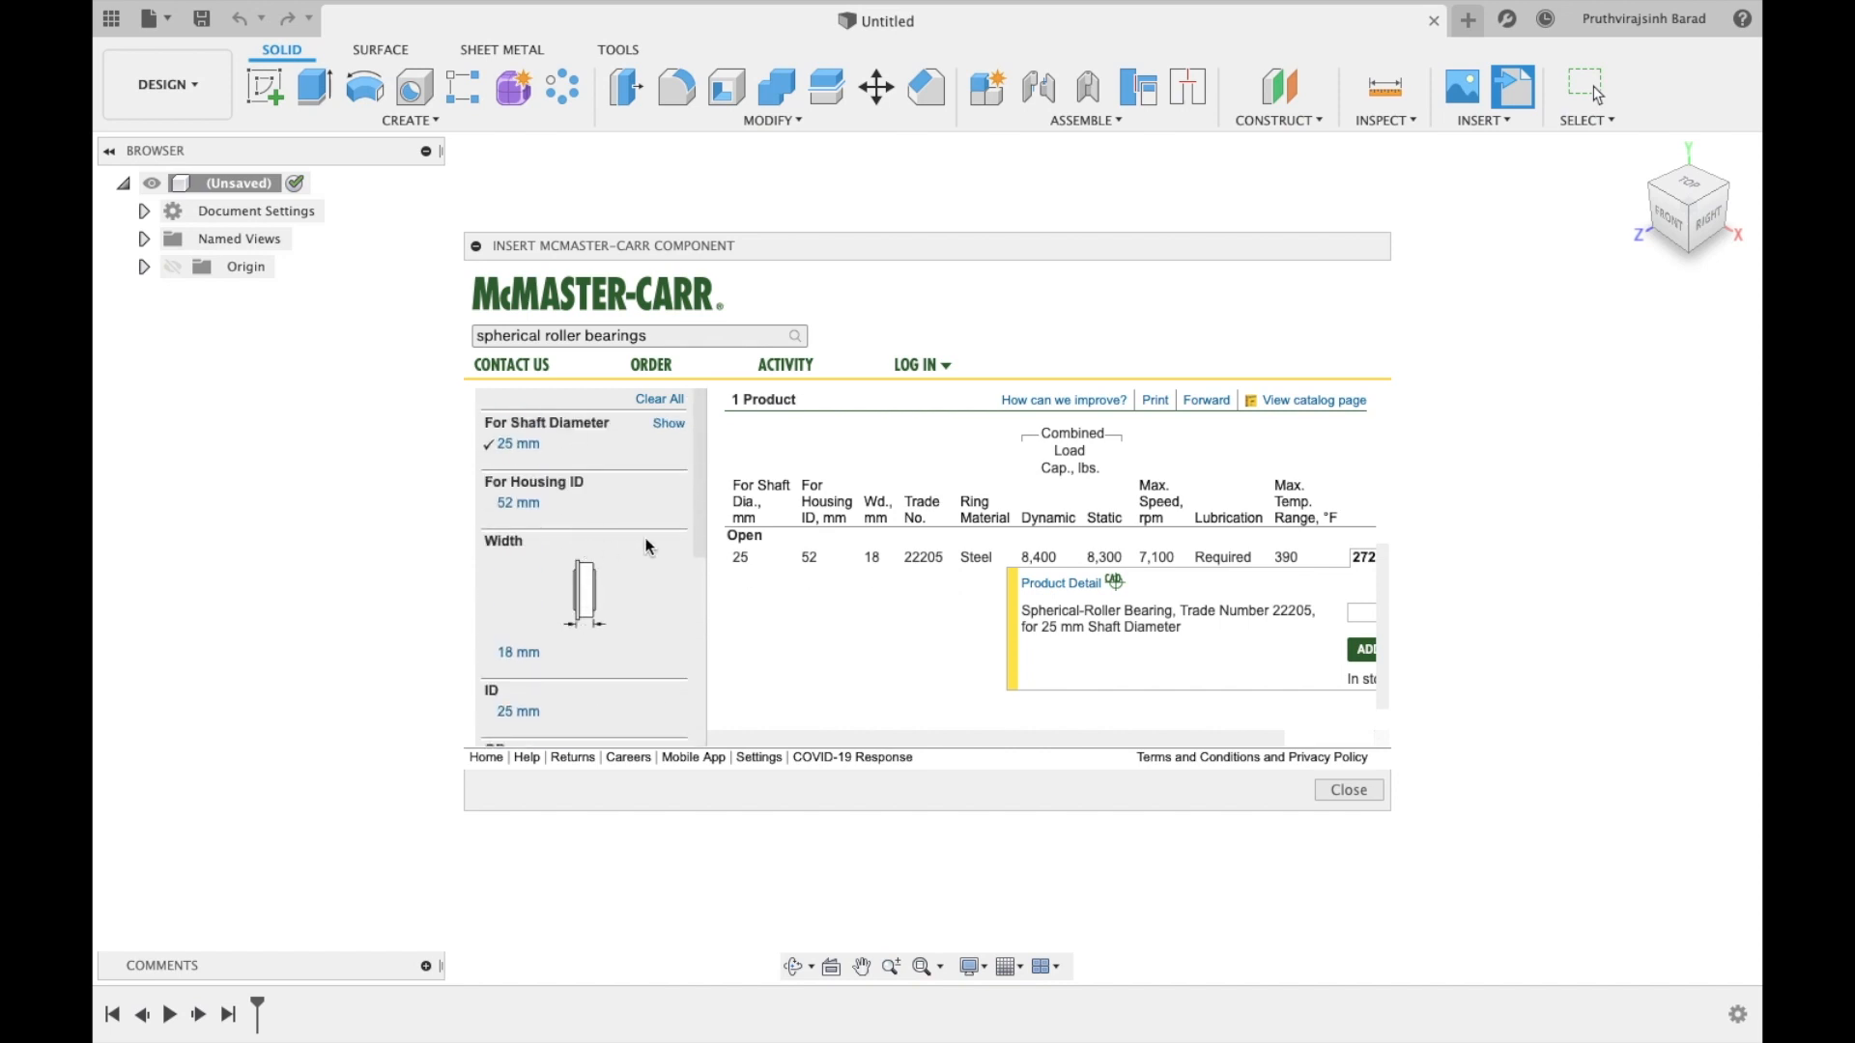
scroll("right", 3)
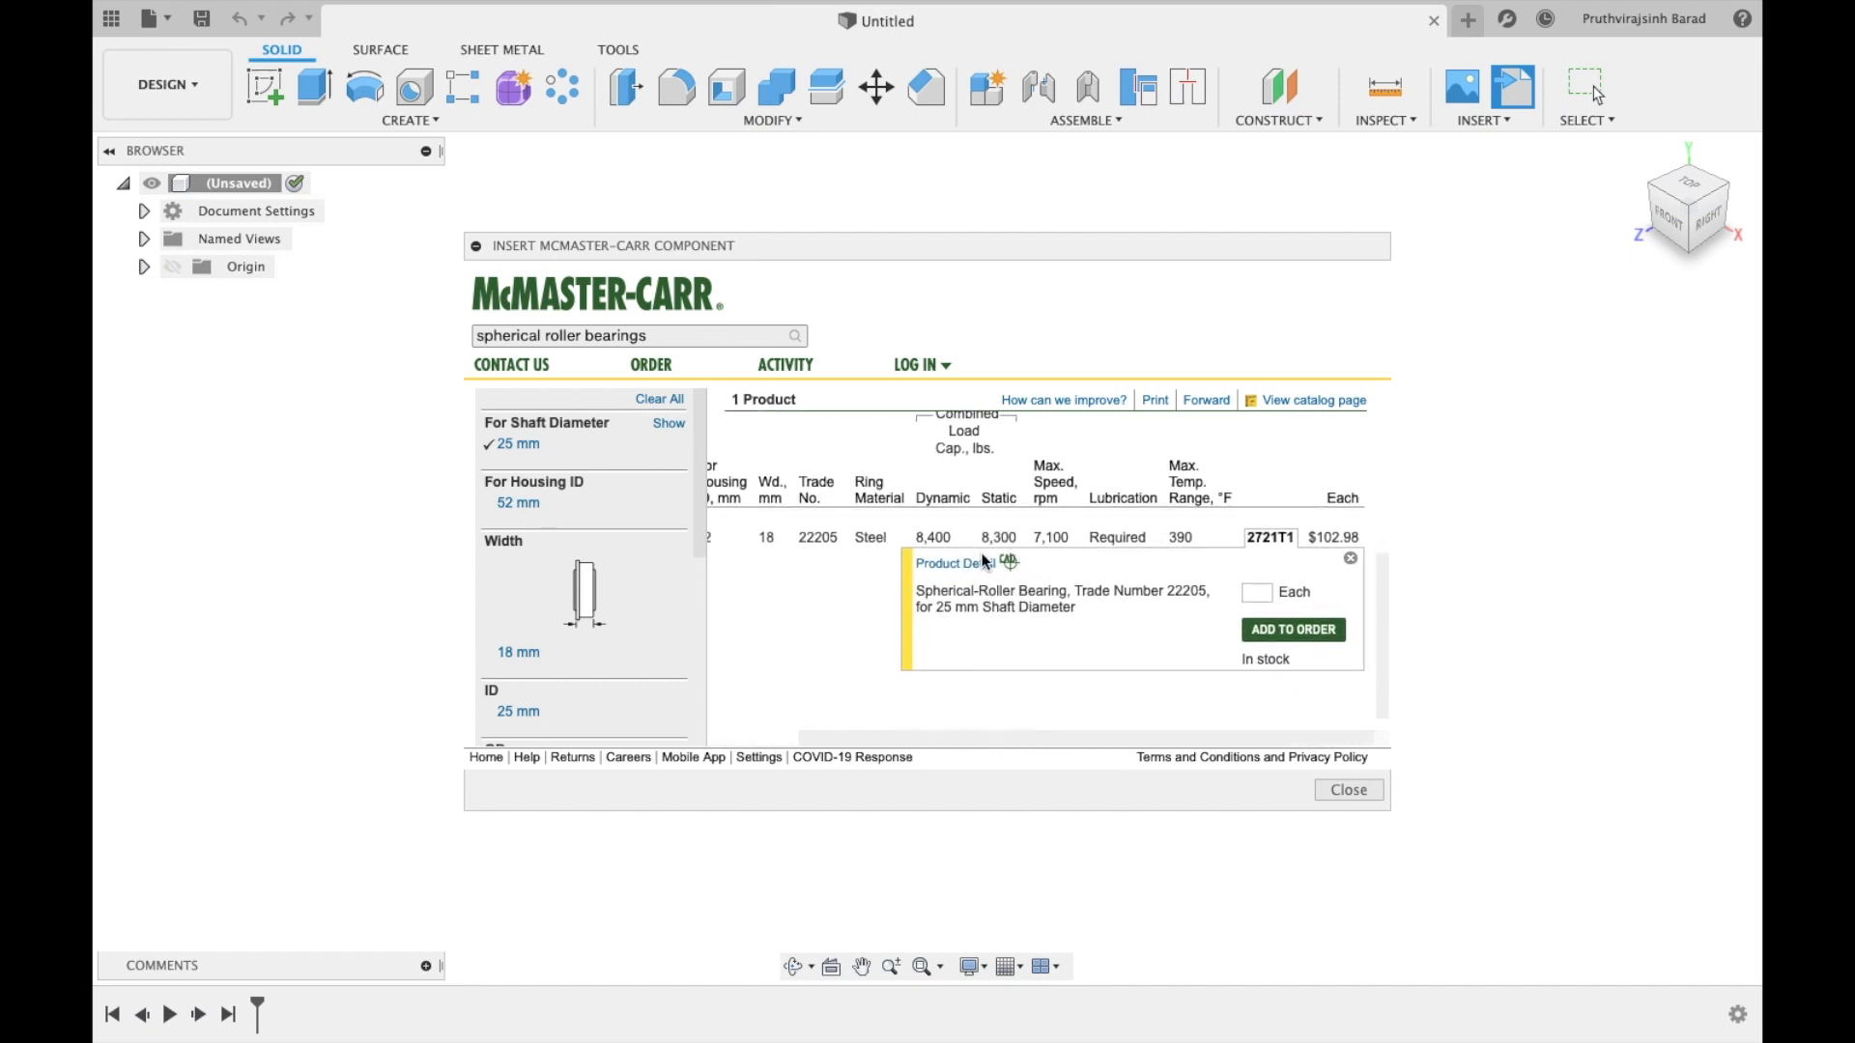
From the 22205 bearing's product page, choose the 3-D Solidworks format and insert it as a component.
left_click(950, 564)
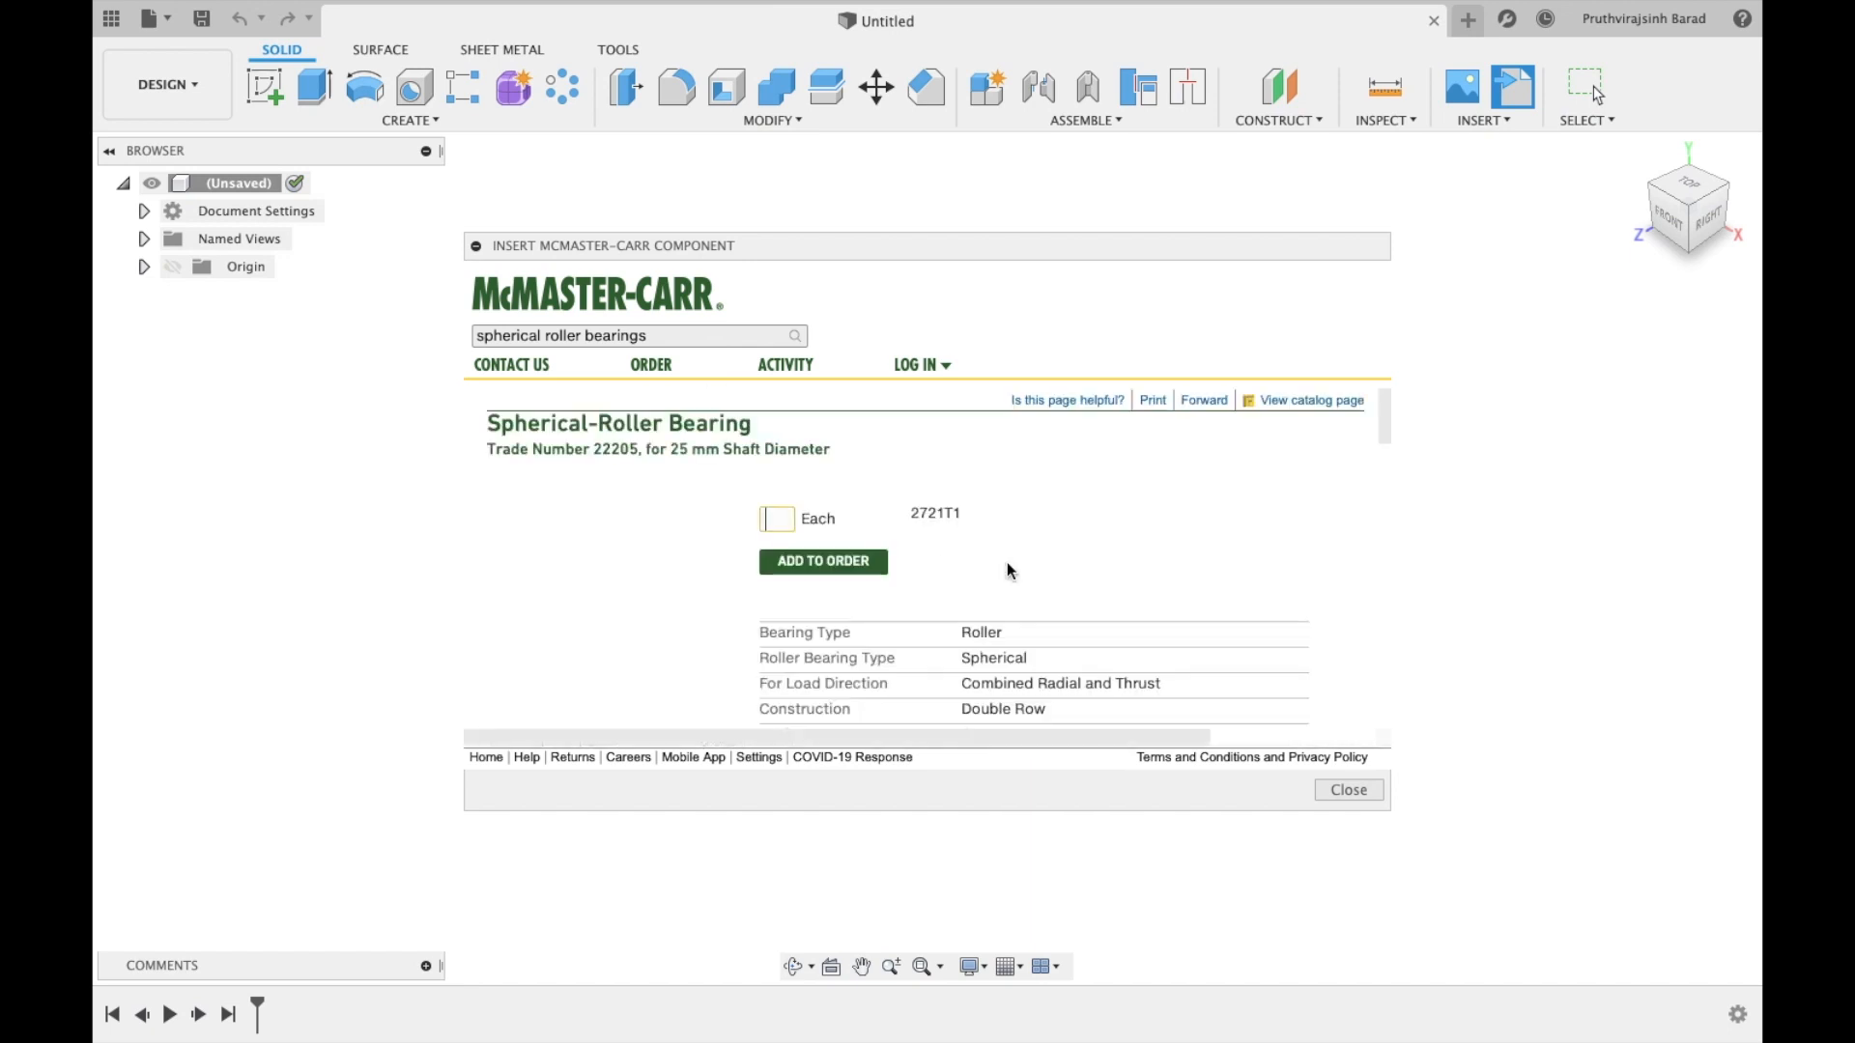
scroll("down", 3)
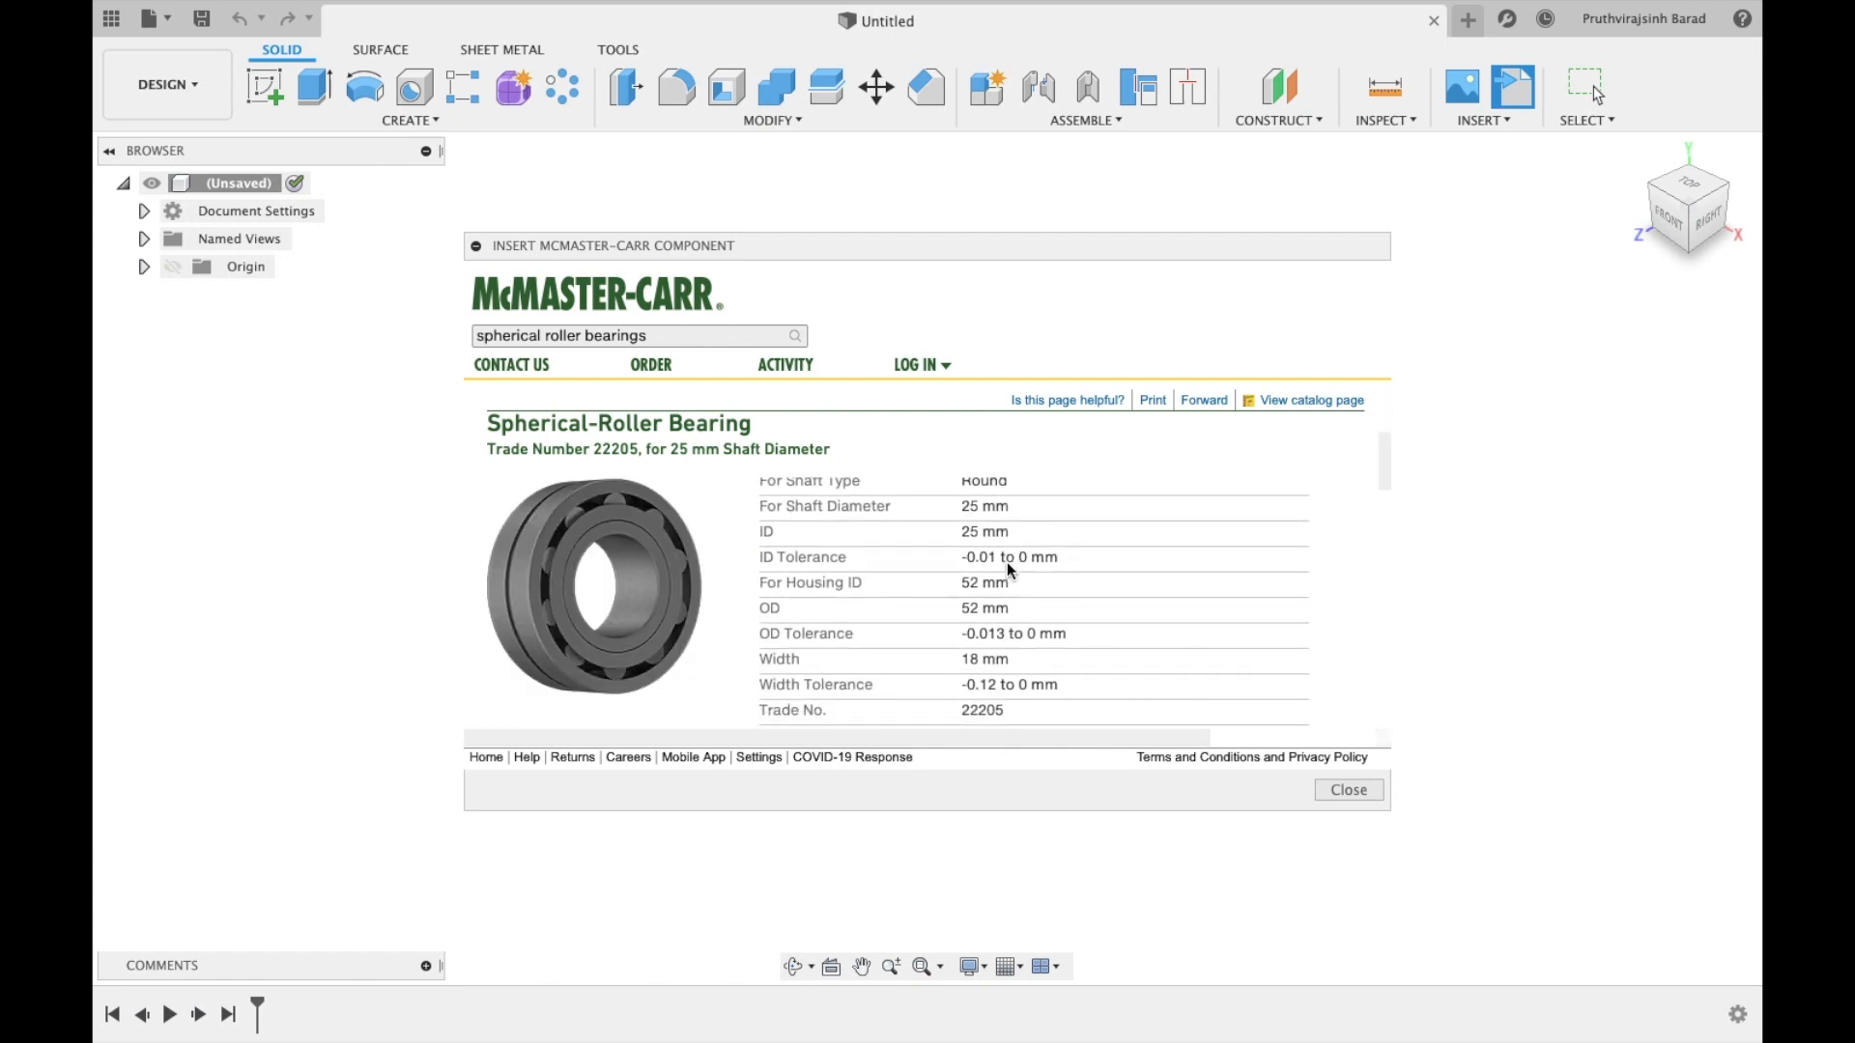
scroll("down", 3)
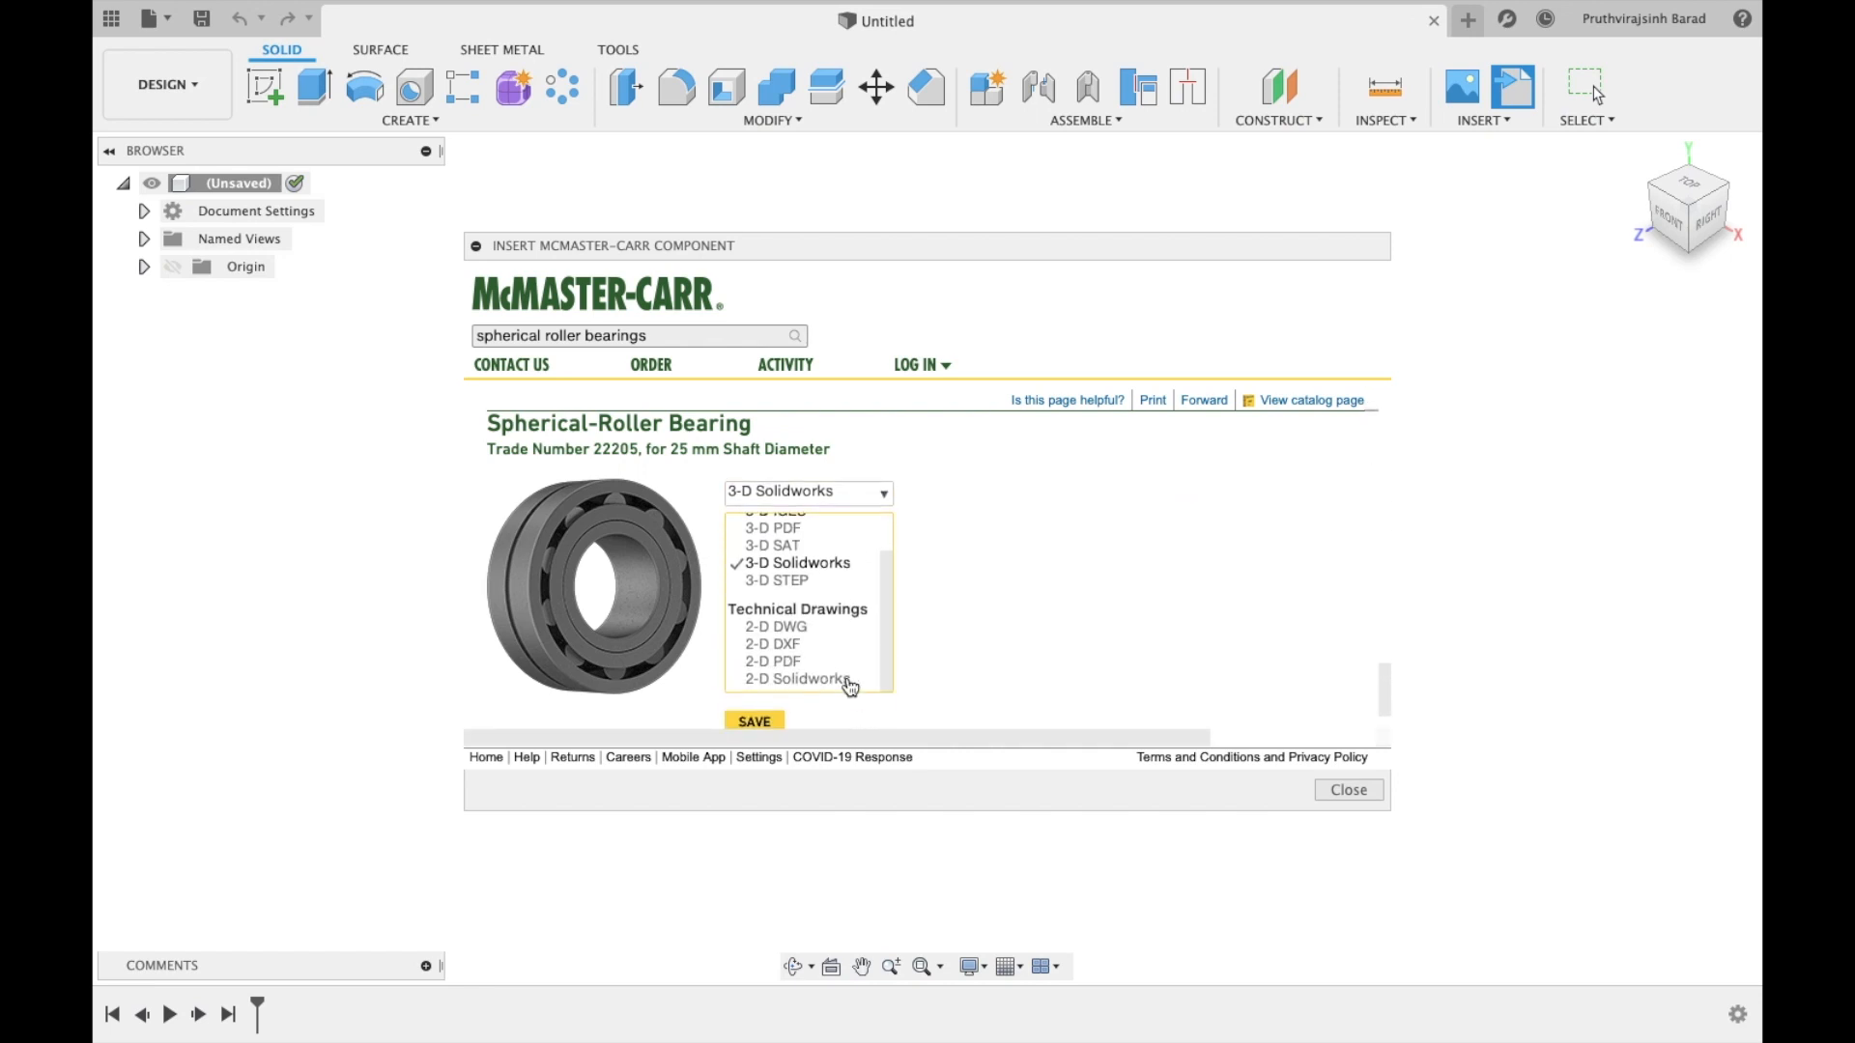
left_click(784, 579)
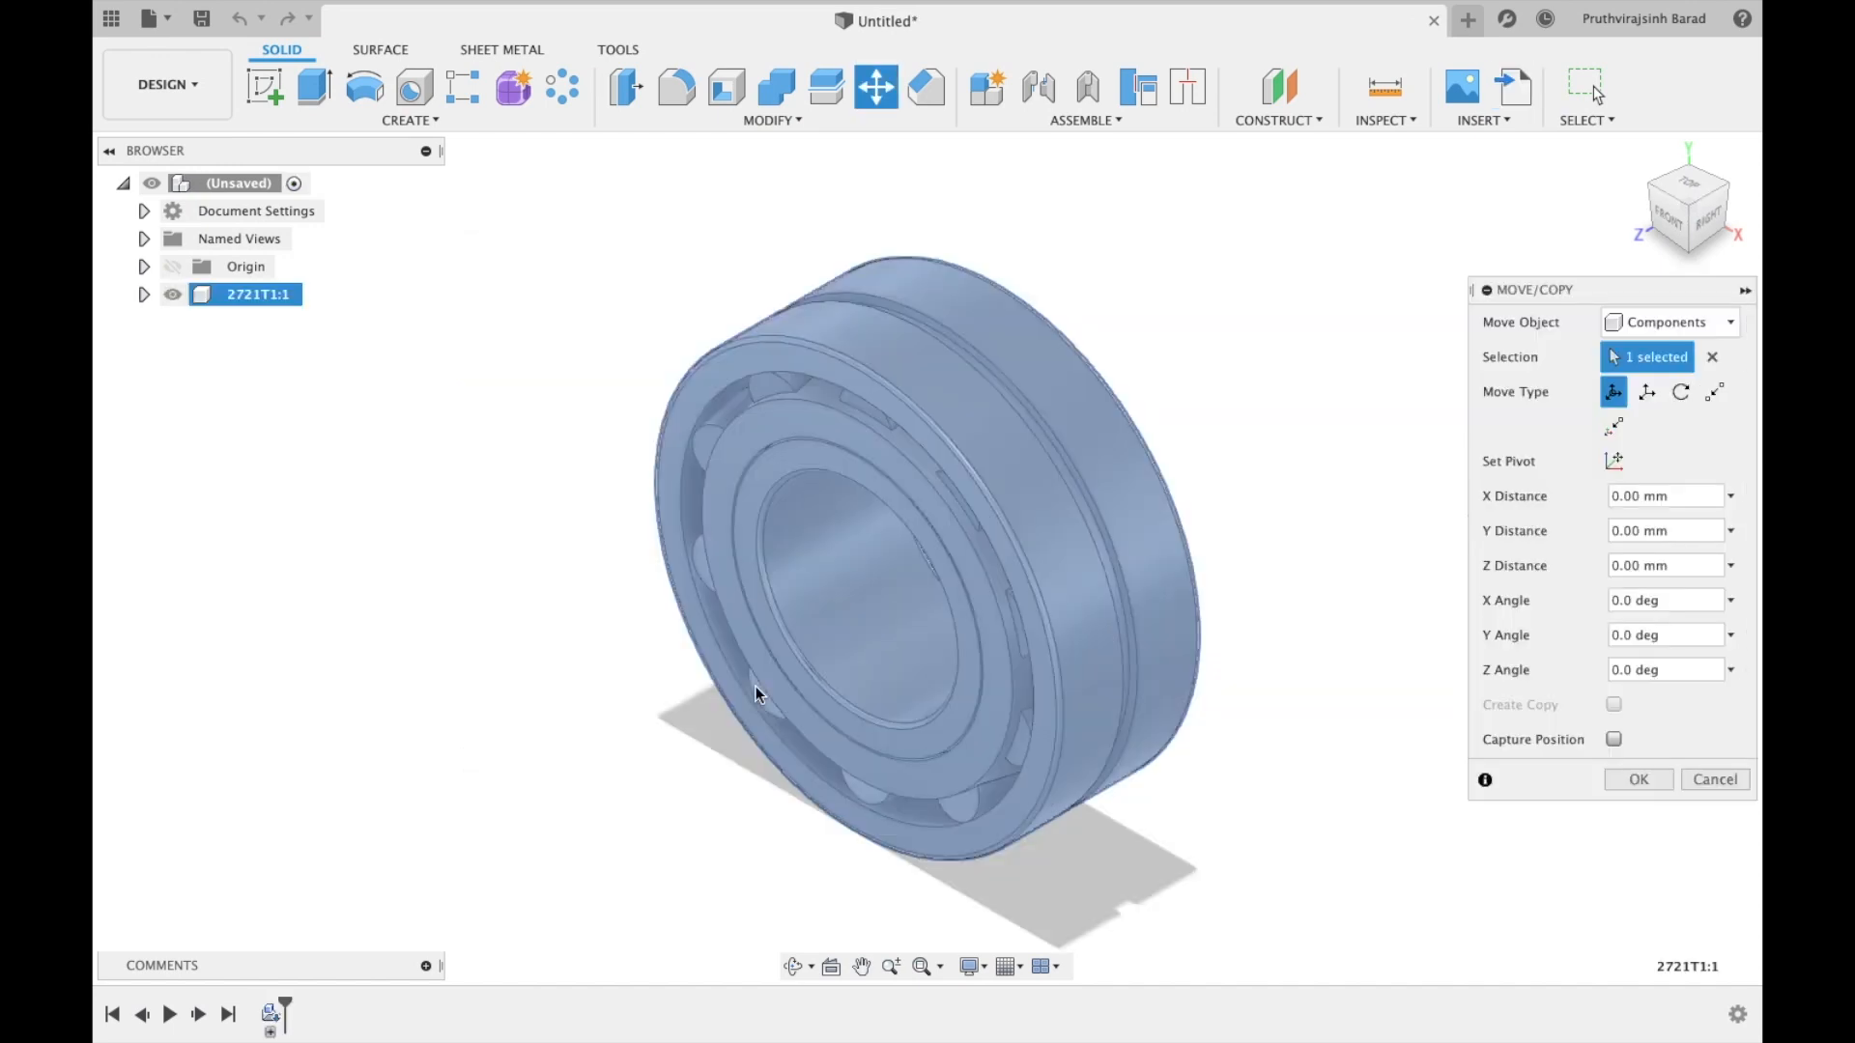
Confirm the Move/Copy on the 2721T1 bearing with all distances at zero.
left_click(759, 694)
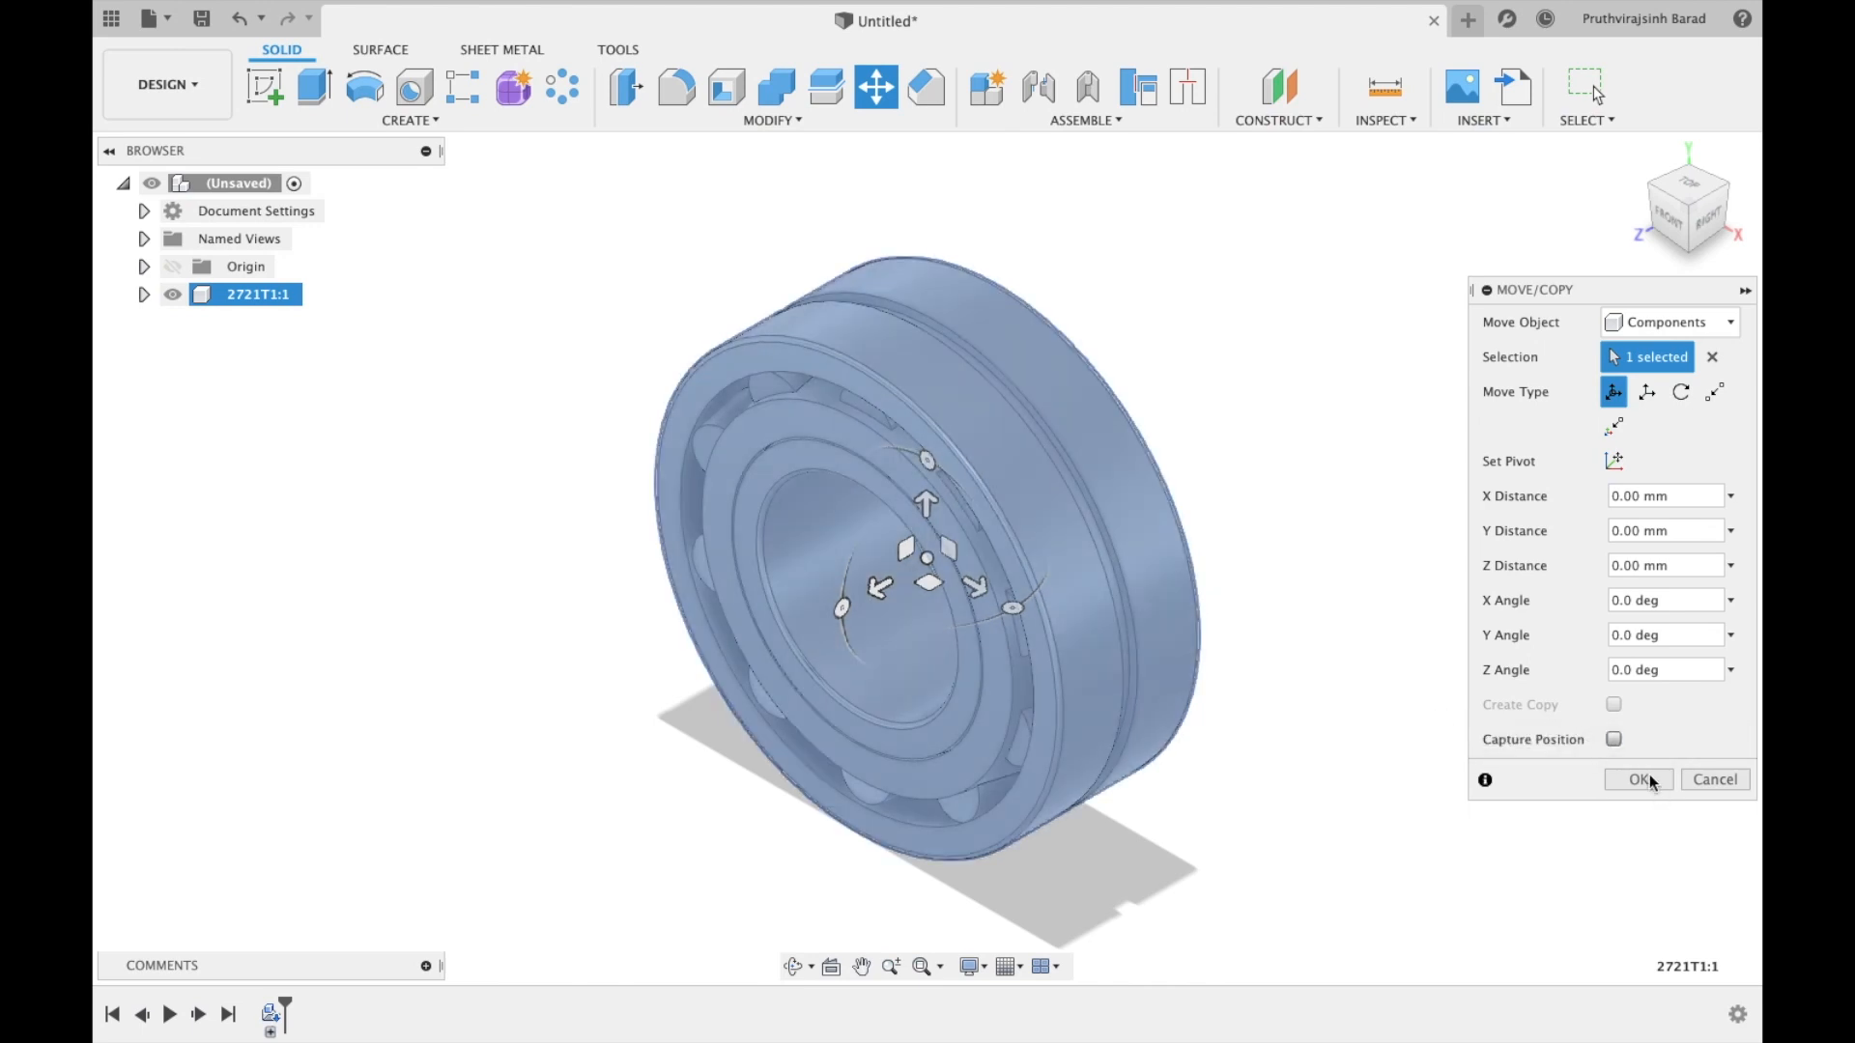
left_click(1638, 779)
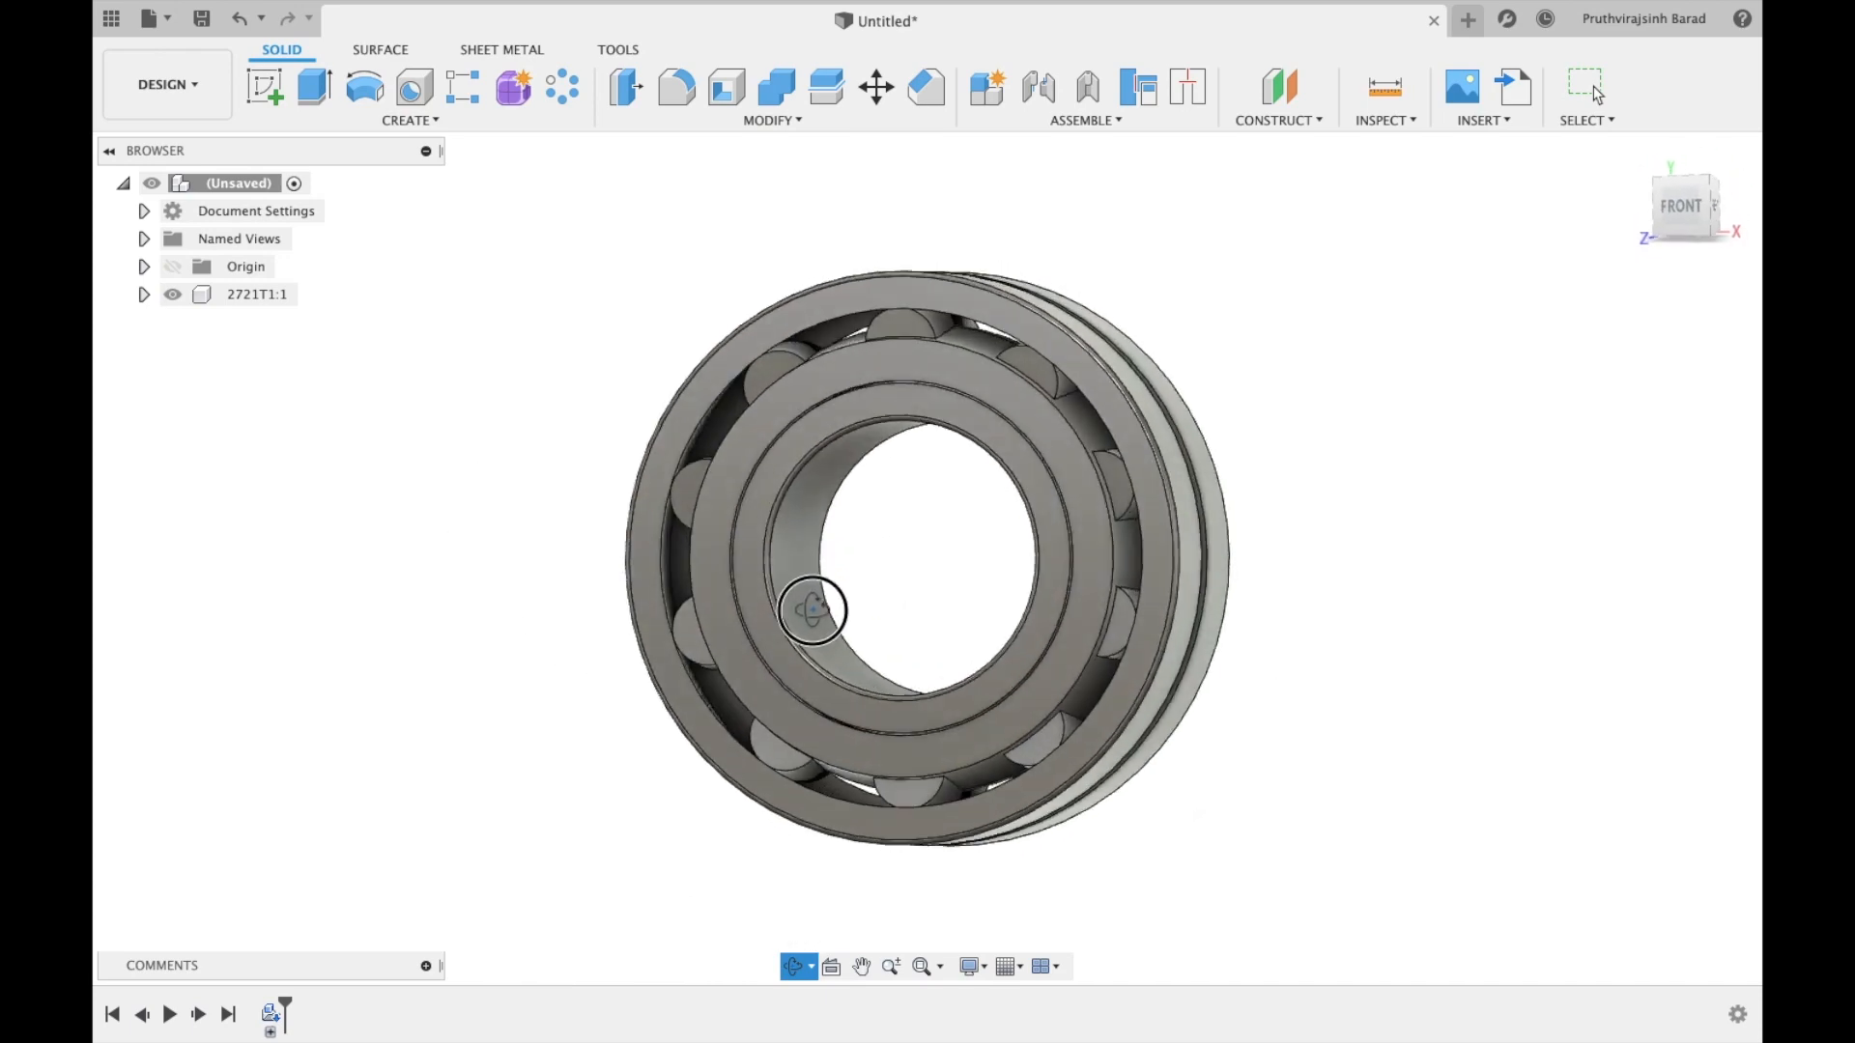
Expand 2721T1:1's Bodies folder and hide ring bodies Body1, Body2 and Body5, leaving the rollers.
left_click(143, 293)
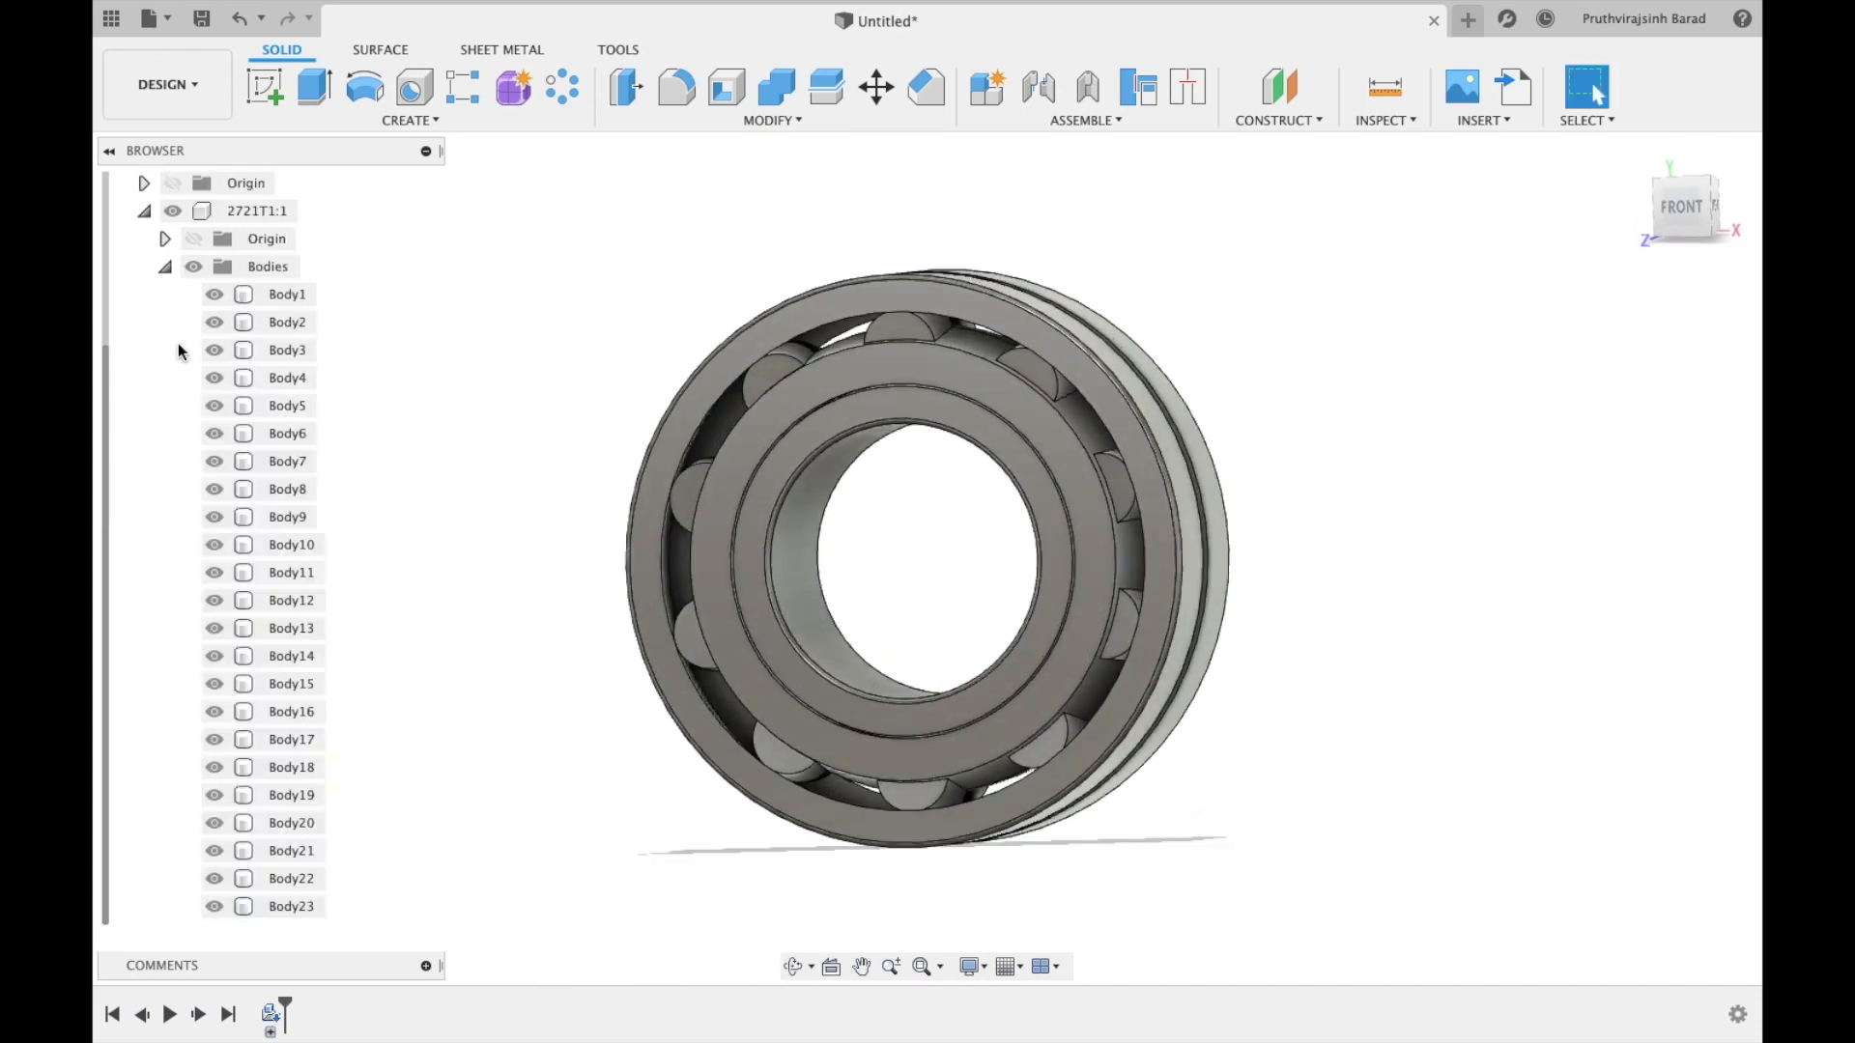
left_click(212, 293)
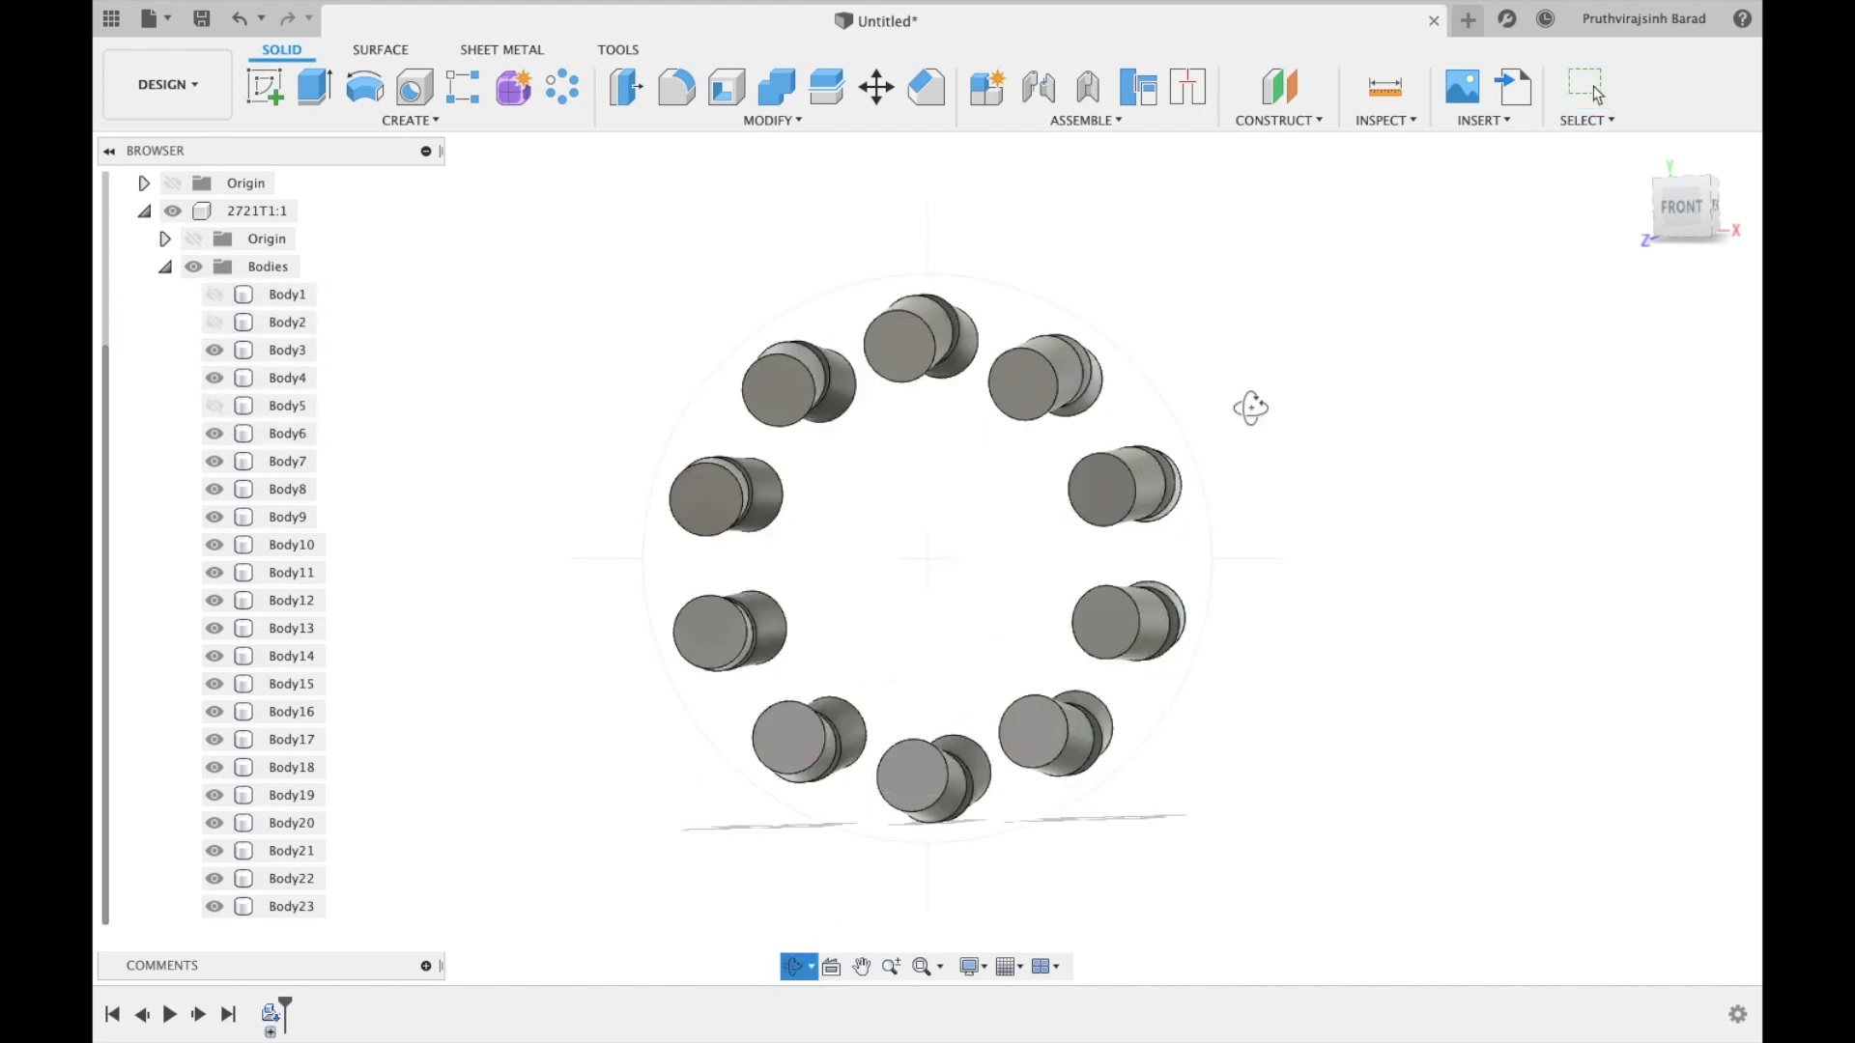
left_click_drag(1250, 407, 519, 359)
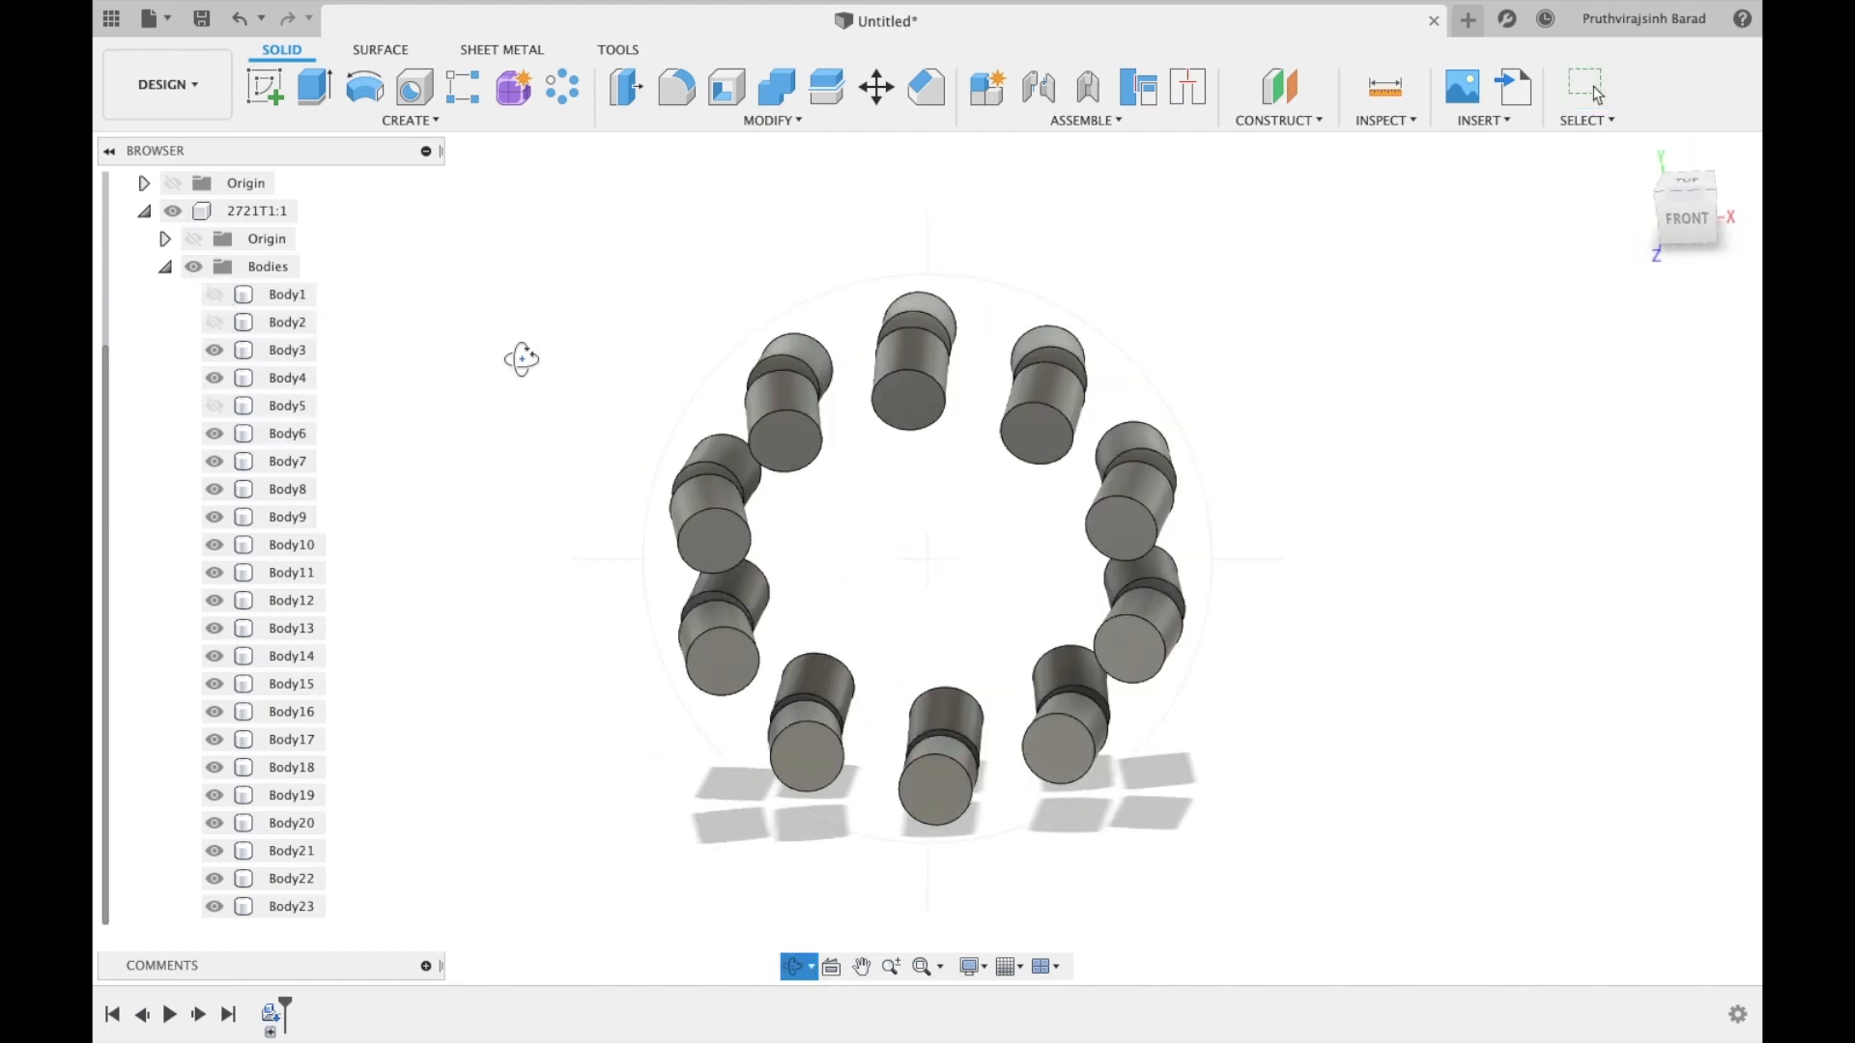